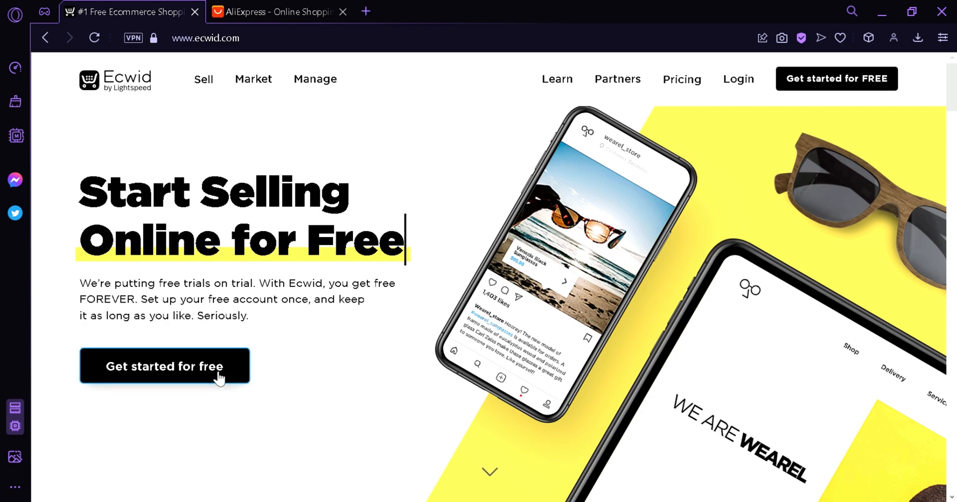
{"action": "left_click", "coordinate": [164, 367]}
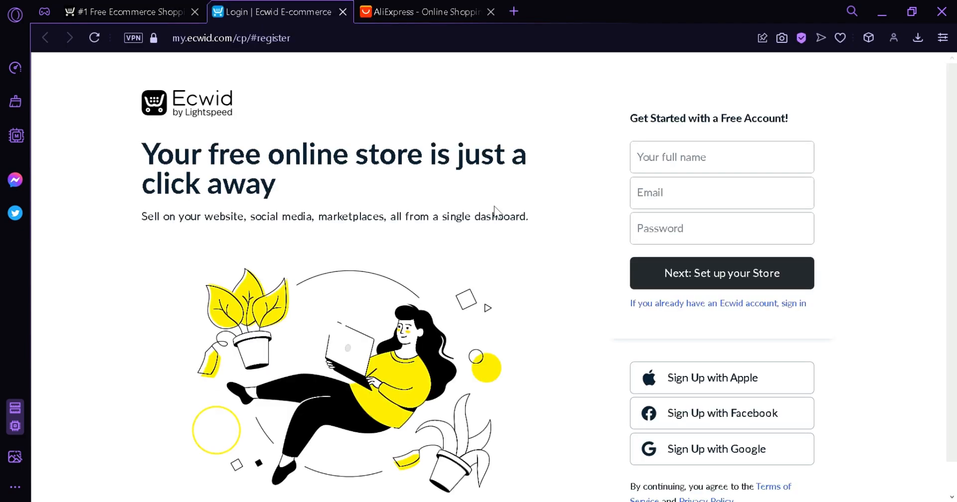
{"action": "mouse_move", "coordinate": [556, 193]}
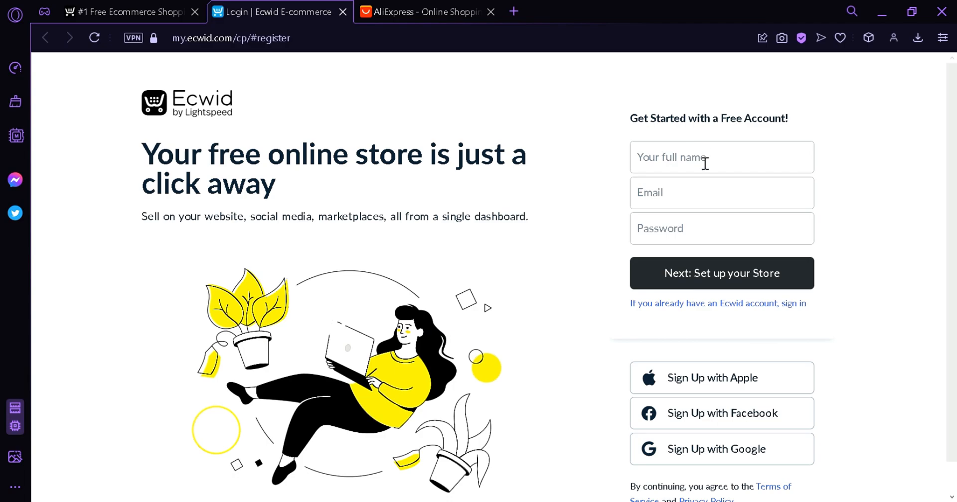
{"action": "left_click", "coordinate": [722, 156]}
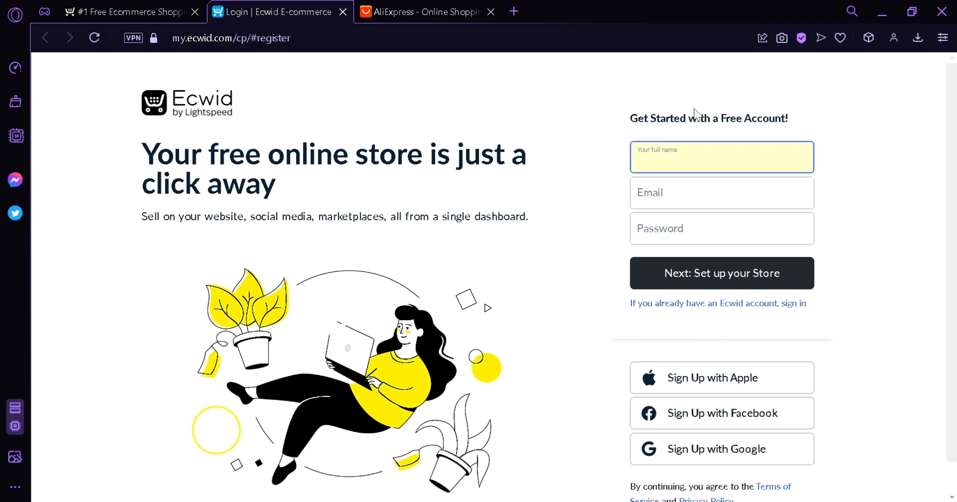
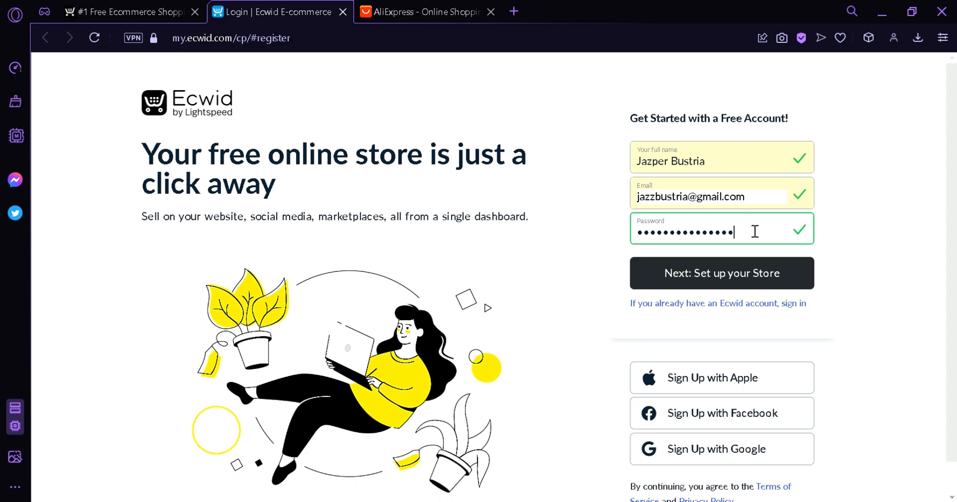
Step: Create the account, name the store CoffeeWorld with Philippines and Philippine Peso, and submit step one
{"action": "left_click", "coordinate": [722, 273]}
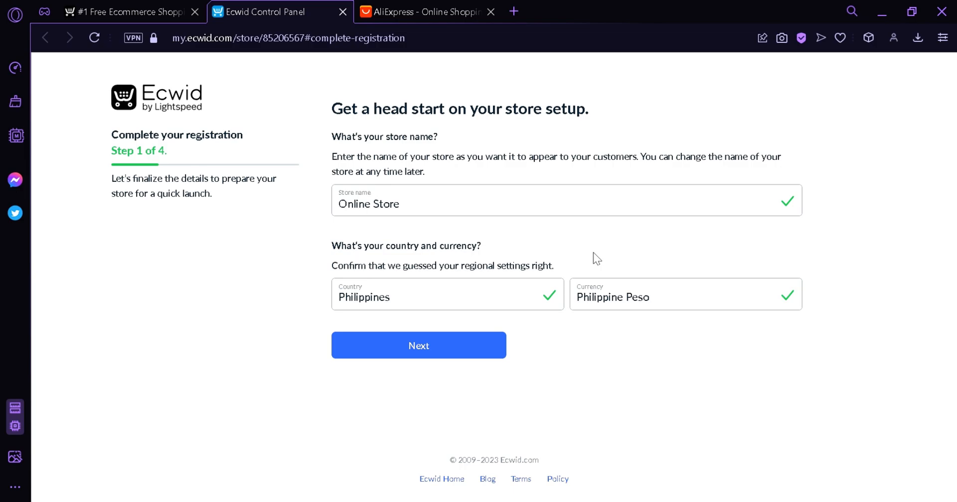
{"action": "left_click", "coordinate": [525, 203]}
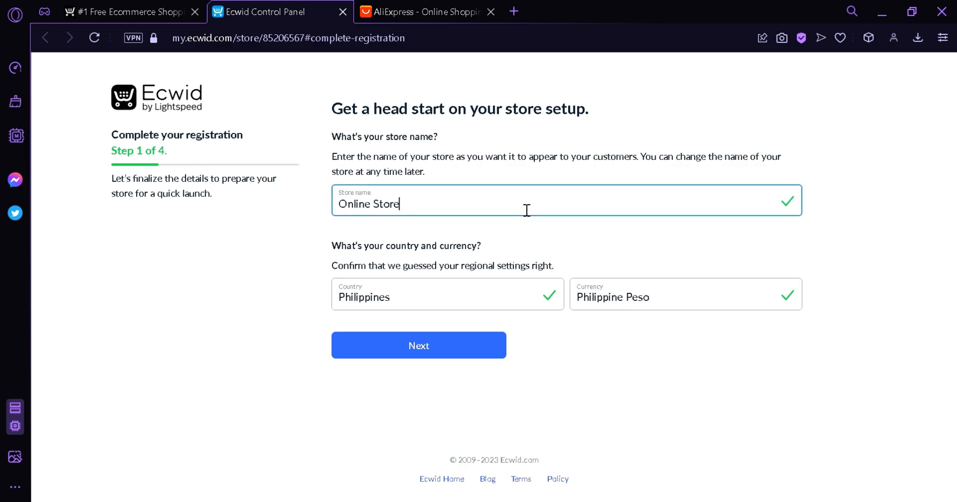
{"action": "type", "text": "Coff"}
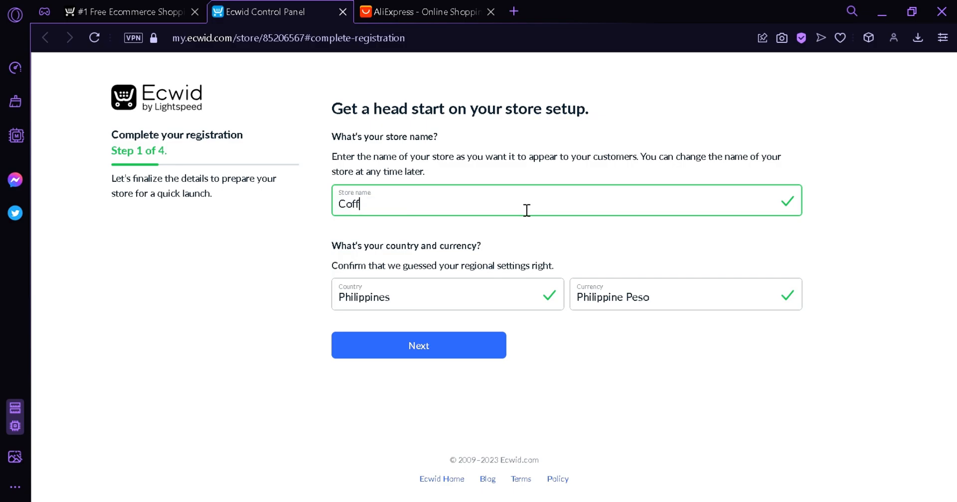
{"action": "type", "text": "eeW"}
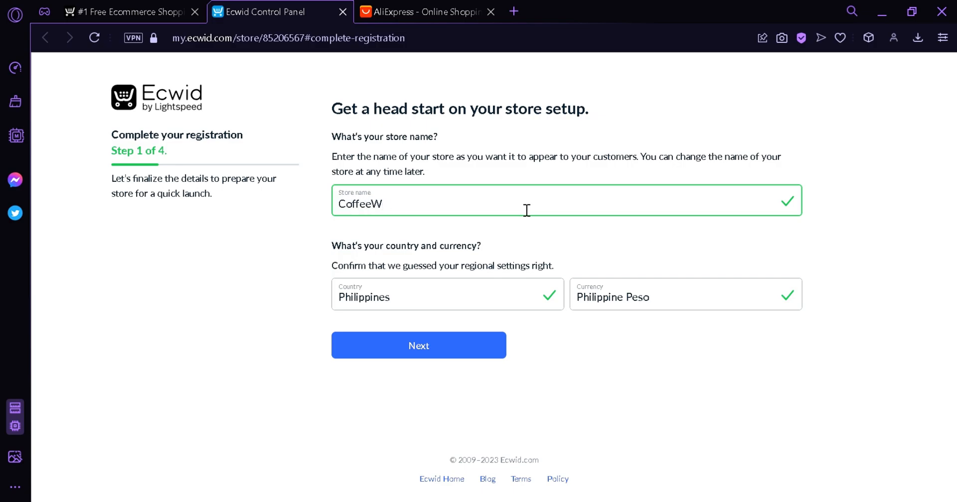
{"action": "type", "text": "orld"}
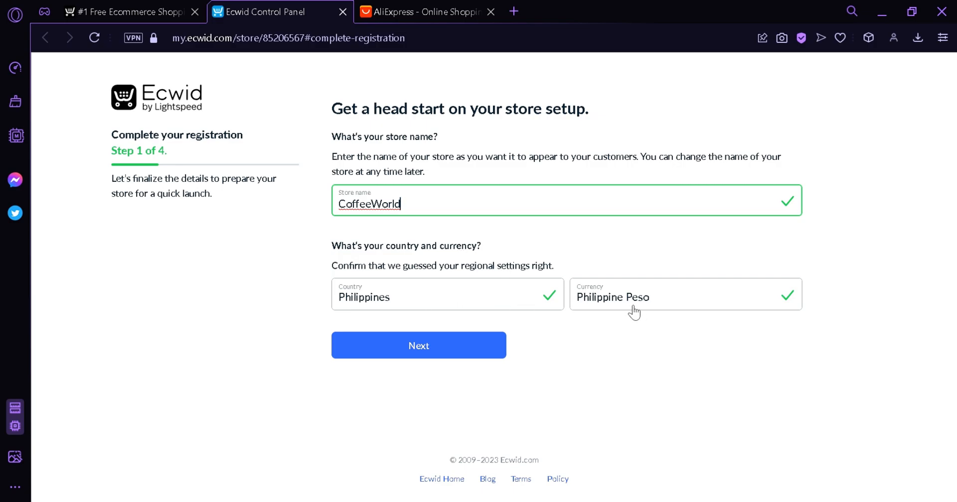
{"action": "mouse_move", "coordinate": [477, 350]}
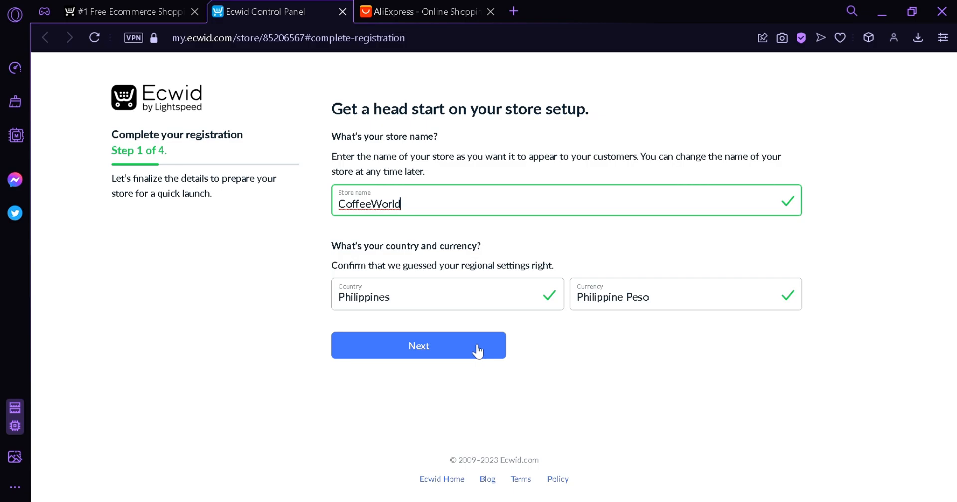
{"action": "left_click", "coordinate": [419, 345]}
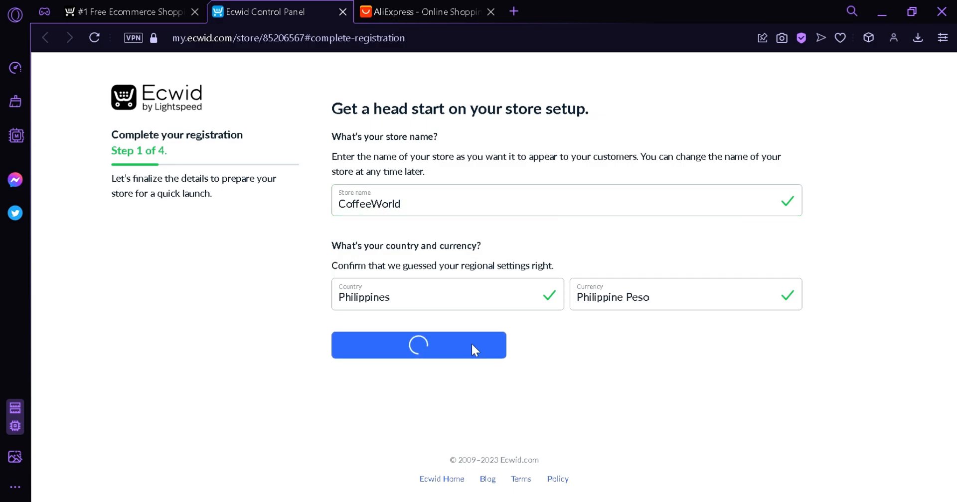
Step: Enter the company address Baguio city, Benguet, 2600 and continue to step three
{"action": "left_click", "coordinate": [419, 345]}
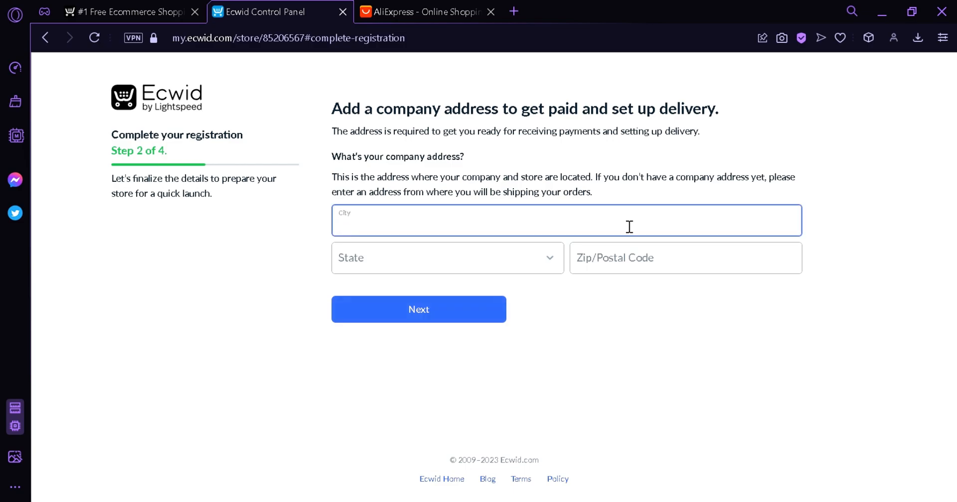
{"action": "type", "text": "Baguio city"}
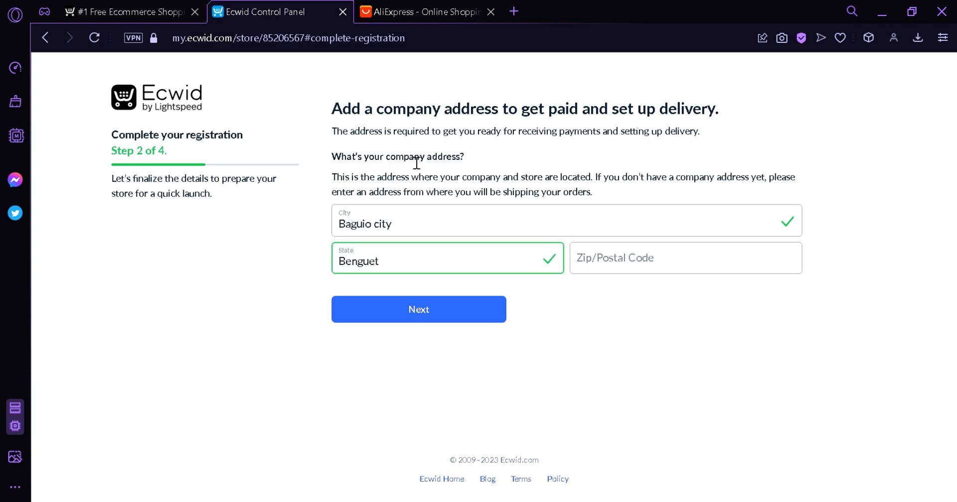
{"action": "type", "text": "2"}
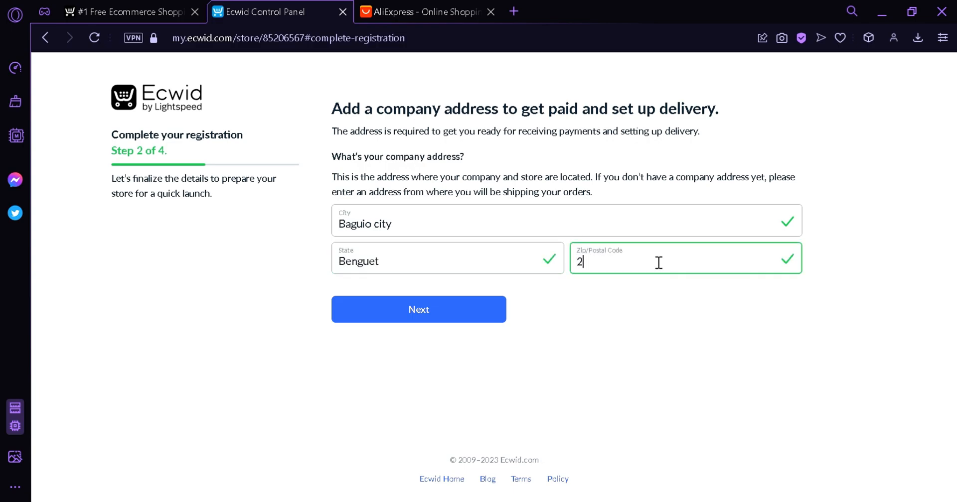
{"action": "type", "text": "600"}
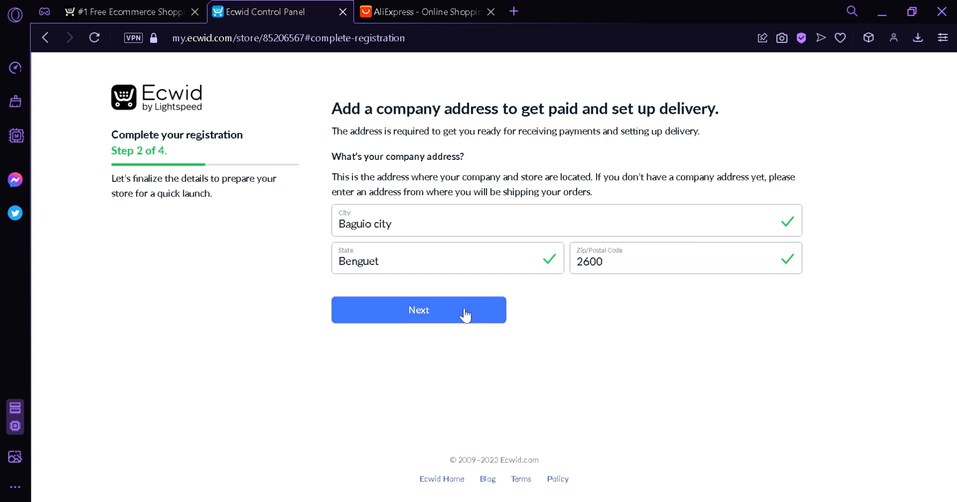
{"action": "left_click", "coordinate": [419, 310]}
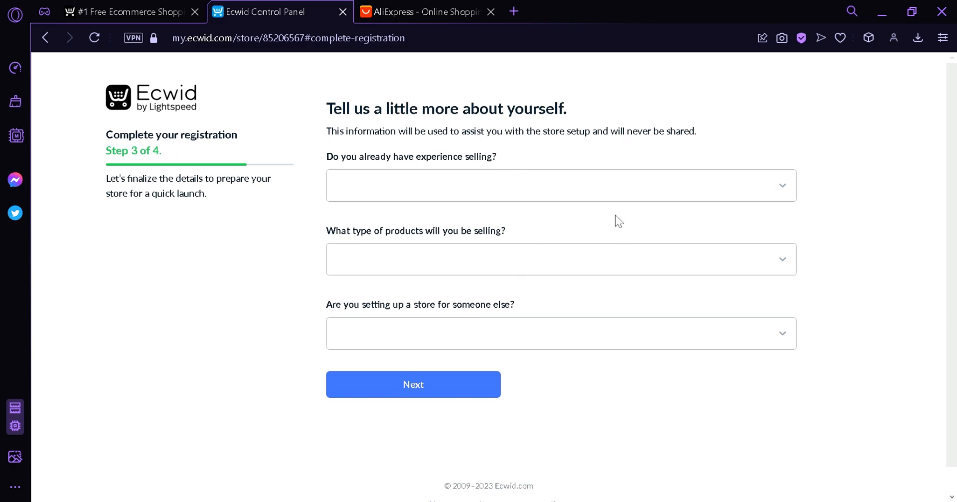
{"action": "mouse_move", "coordinate": [437, 169]}
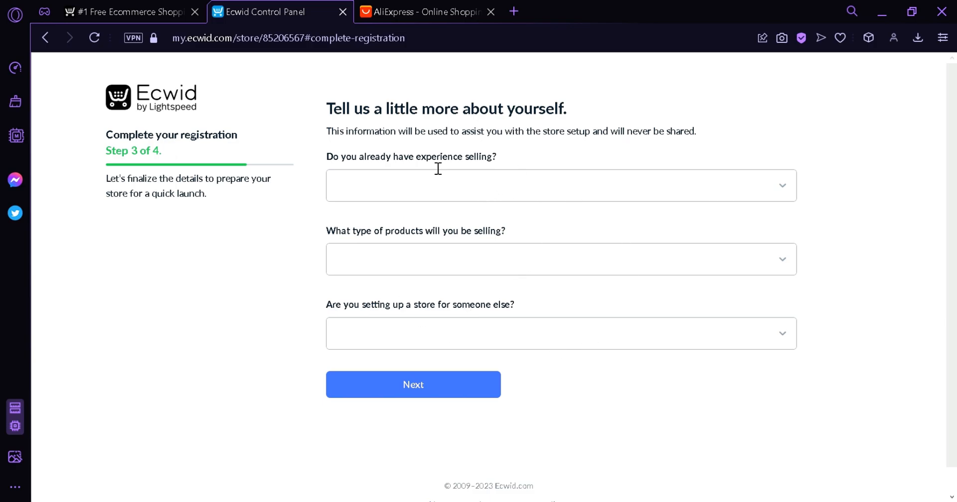
{"action": "mouse_move", "coordinate": [359, 224]}
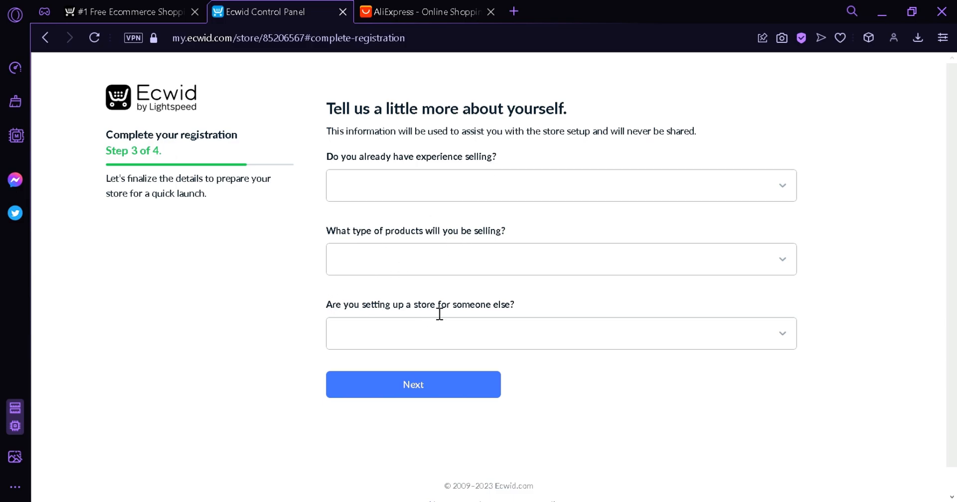
{"action": "mouse_move", "coordinate": [549, 233]}
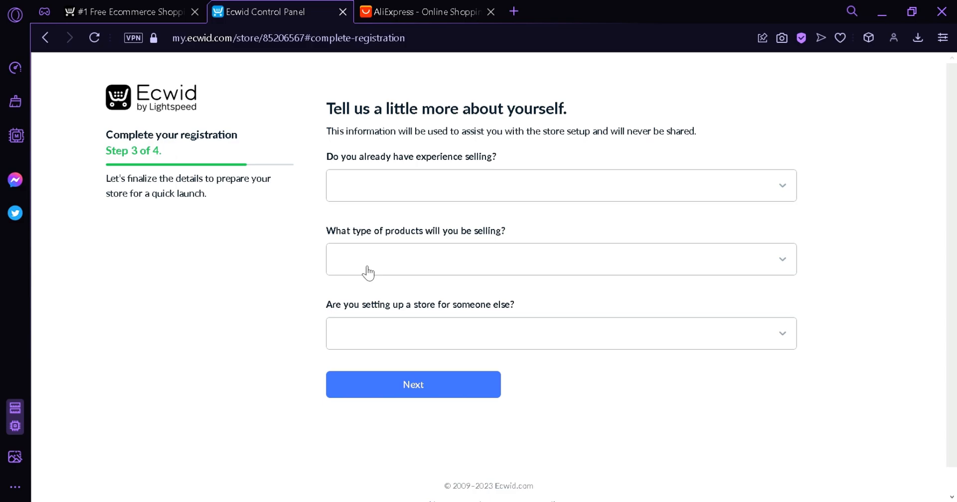
Step: Answer 'I'm just looking around', Electronics/Computers and No, then submit the profile answers
{"action": "left_click", "coordinate": [560, 185]}
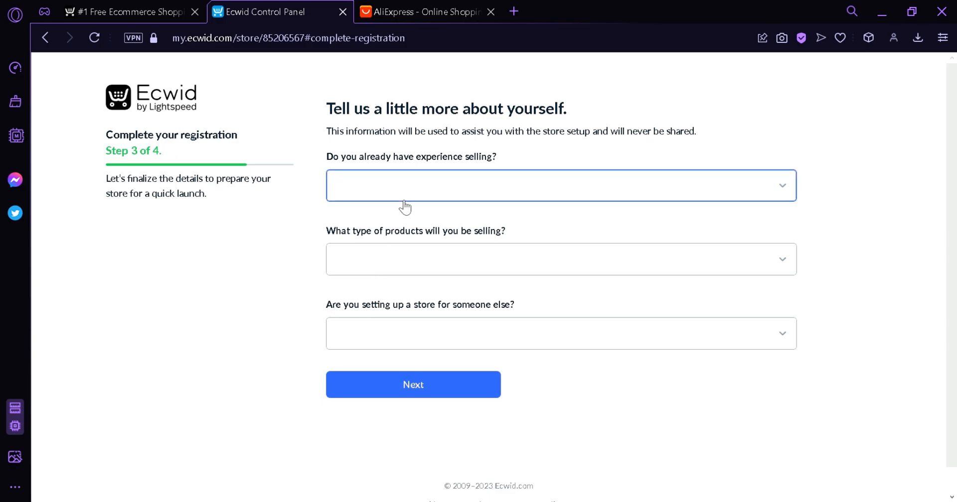
{"action": "mouse_move", "coordinate": [453, 237]}
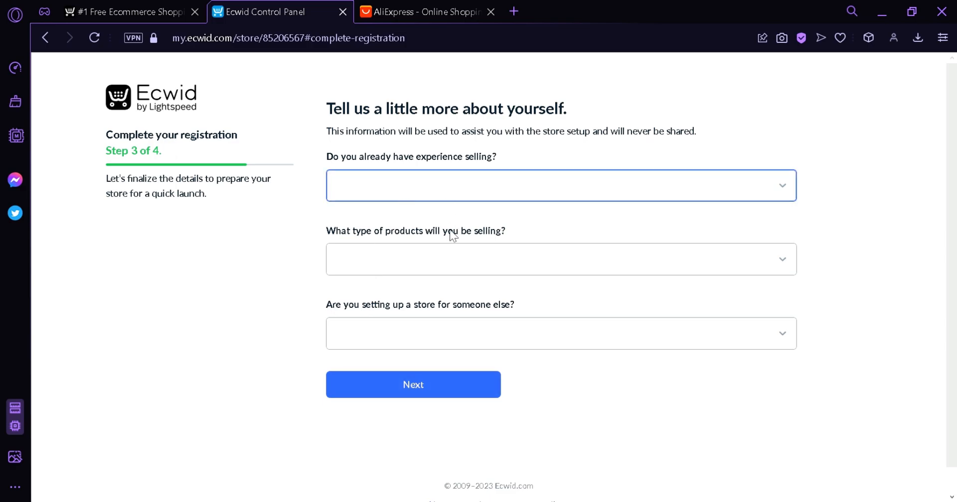
{"action": "left_click", "coordinate": [560, 185]}
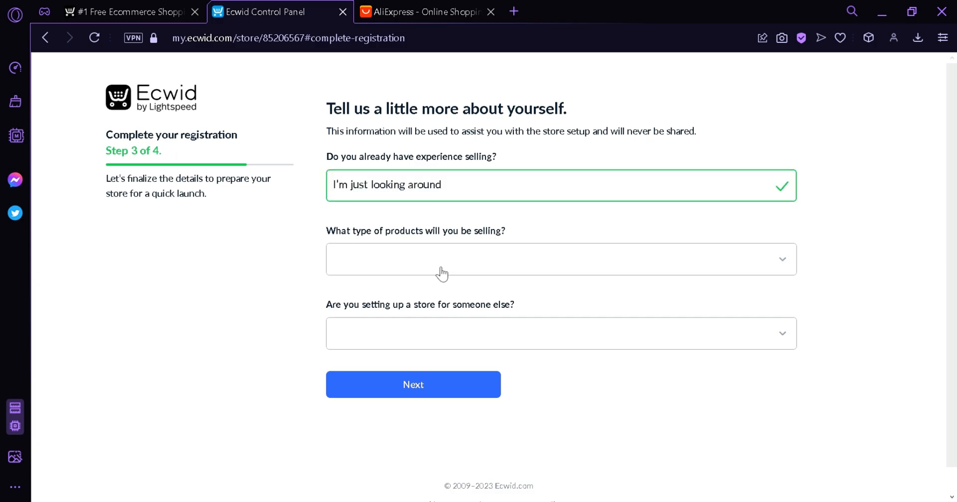
{"action": "left_click", "coordinate": [560, 259]}
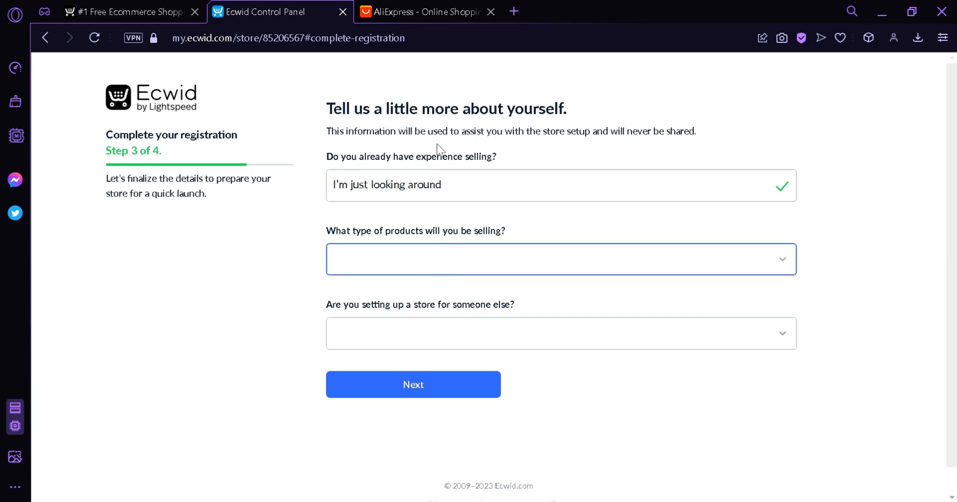
{"action": "mouse_move", "coordinate": [438, 109]}
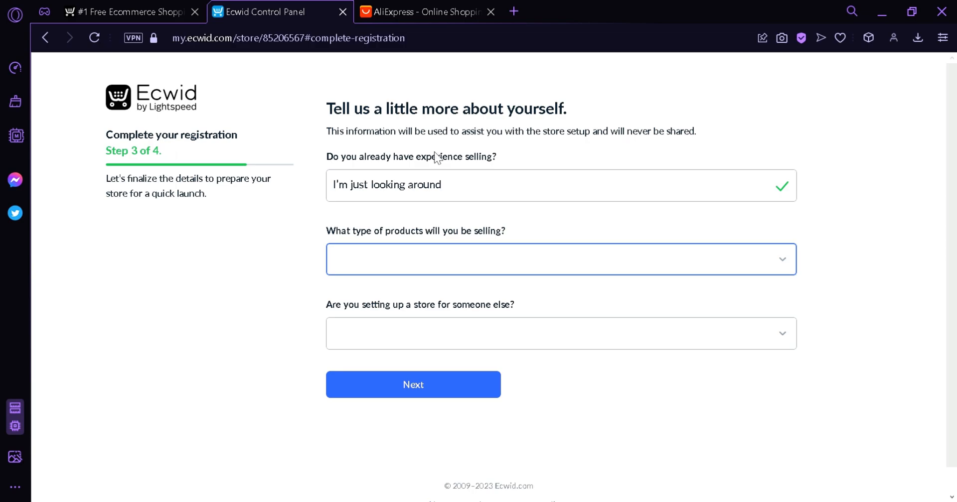
{"action": "left_click", "coordinate": [559, 259]}
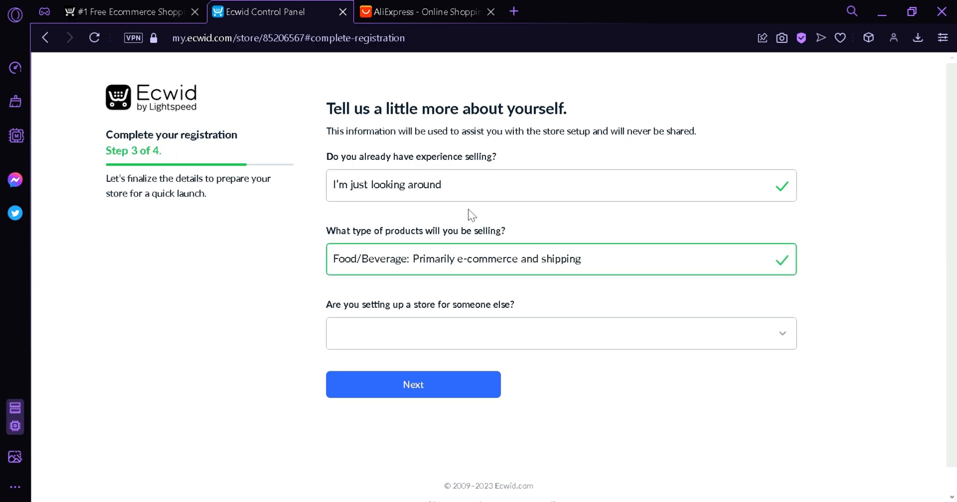
{"action": "mouse_move", "coordinate": [477, 248]}
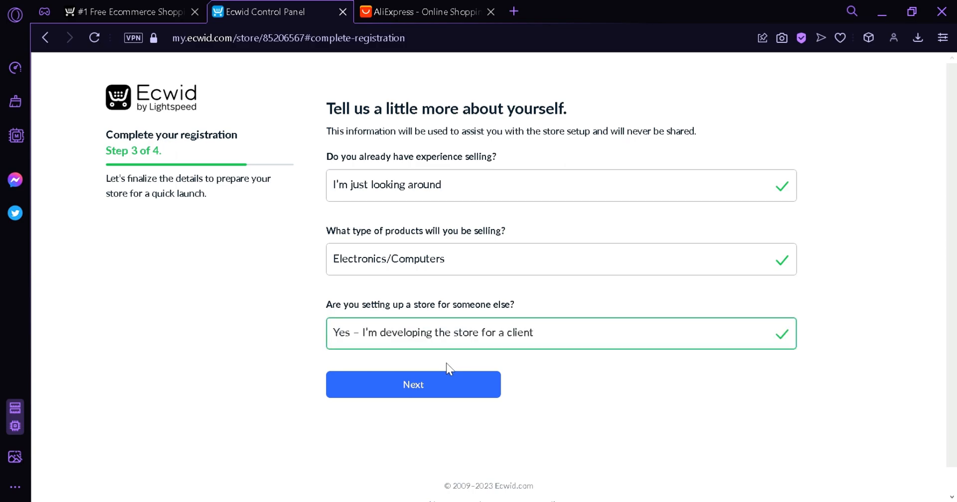
{"action": "mouse_move", "coordinate": [454, 394]}
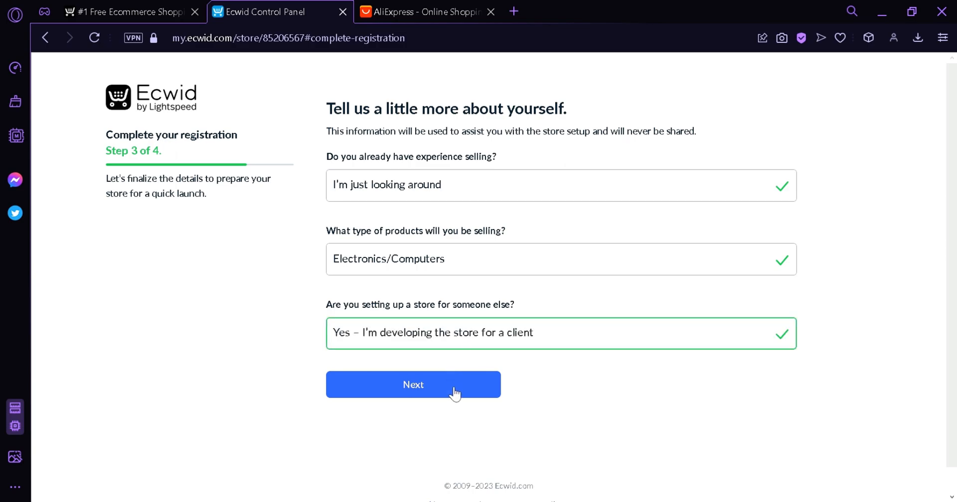
{"action": "left_click", "coordinate": [560, 333]}
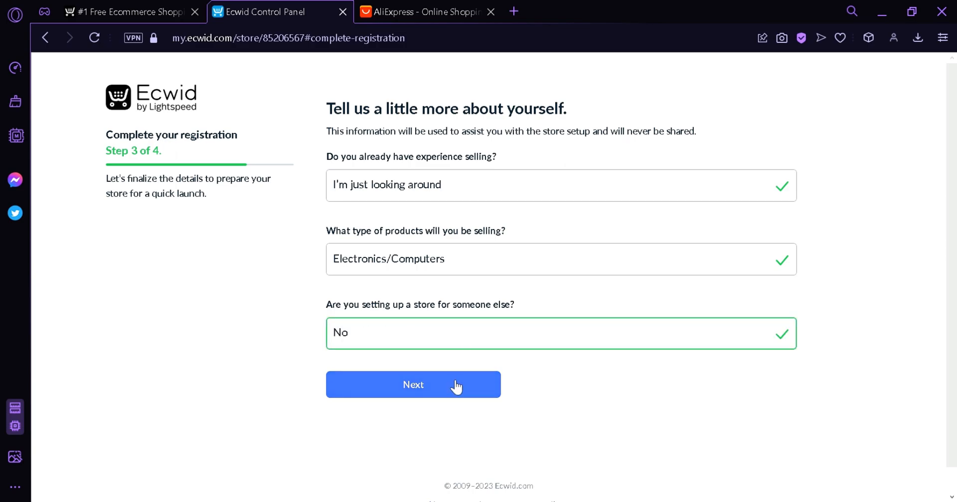
Step: Answer No to having a website, leaving coffeeworld as the free .company.site address
{"action": "left_click", "coordinate": [413, 385]}
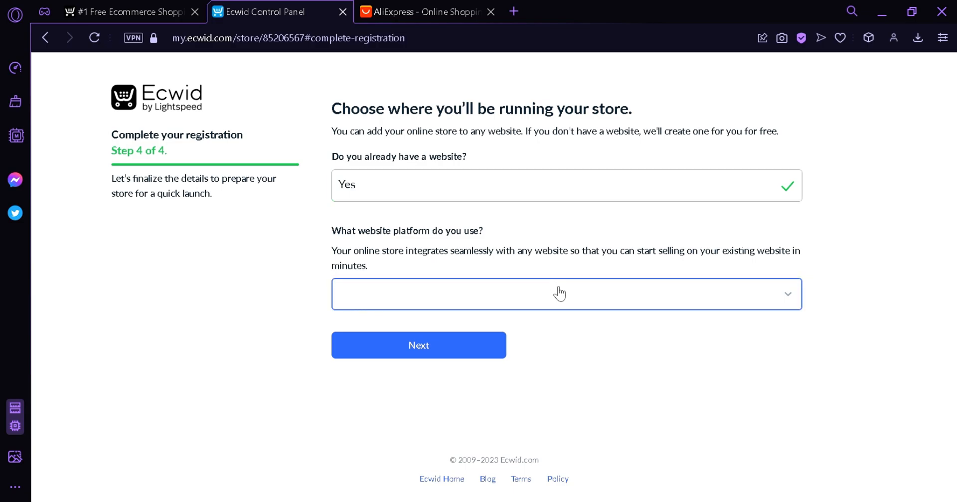
{"action": "mouse_move", "coordinate": [402, 365]}
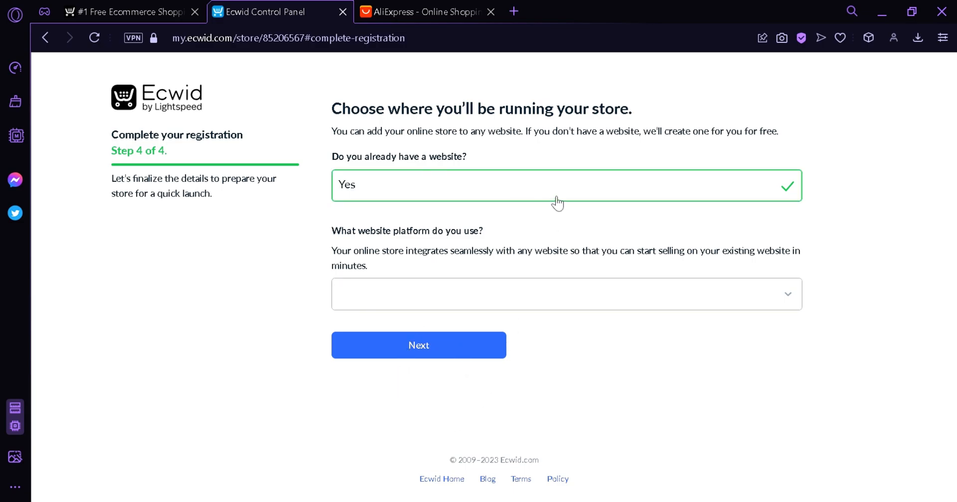
{"action": "left_click", "coordinate": [557, 185]}
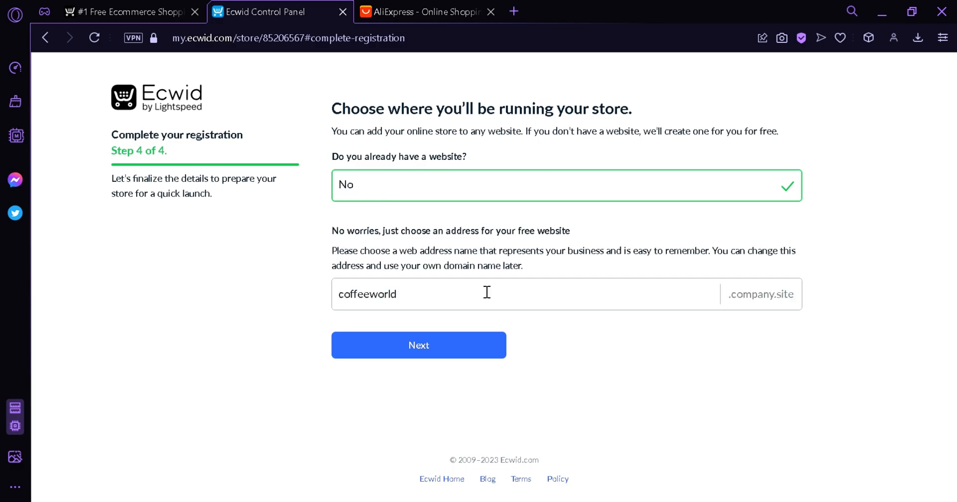
{"action": "left_click", "coordinate": [487, 294]}
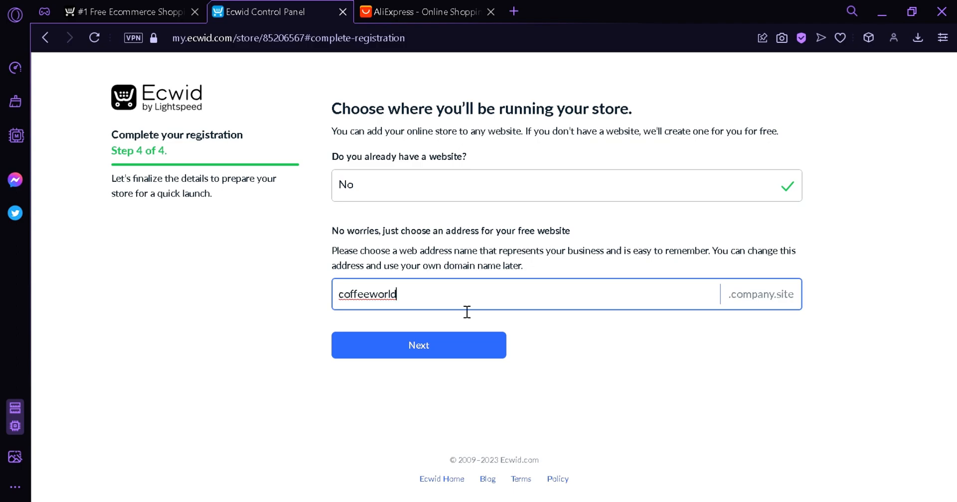
Step: Finish registration and review the Free, Venture, Business and Unlimited plans
{"action": "left_click", "coordinate": [418, 344]}
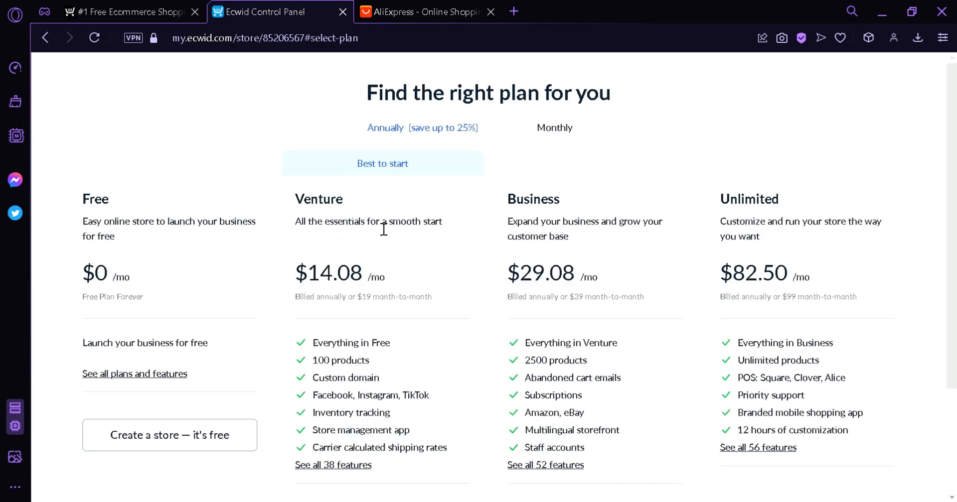
{"action": "mouse_move", "coordinate": [379, 179]}
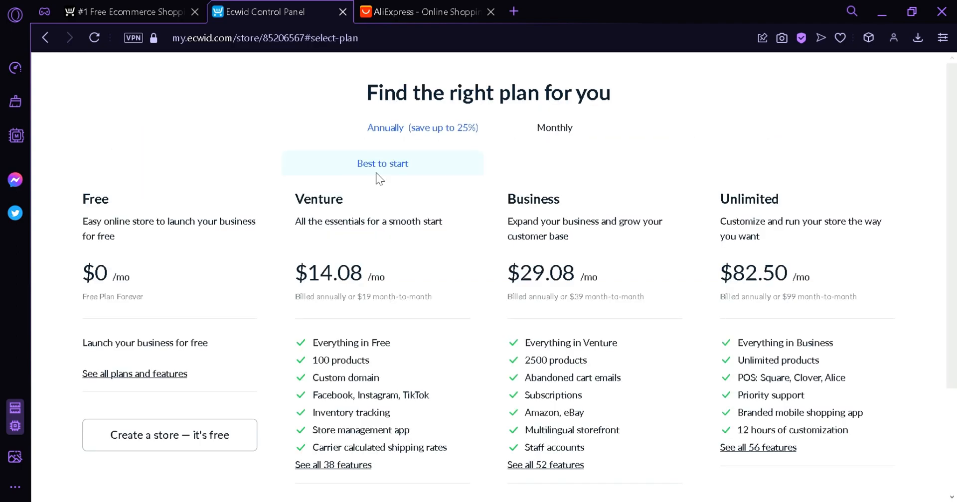
{"action": "mouse_move", "coordinate": [386, 153]}
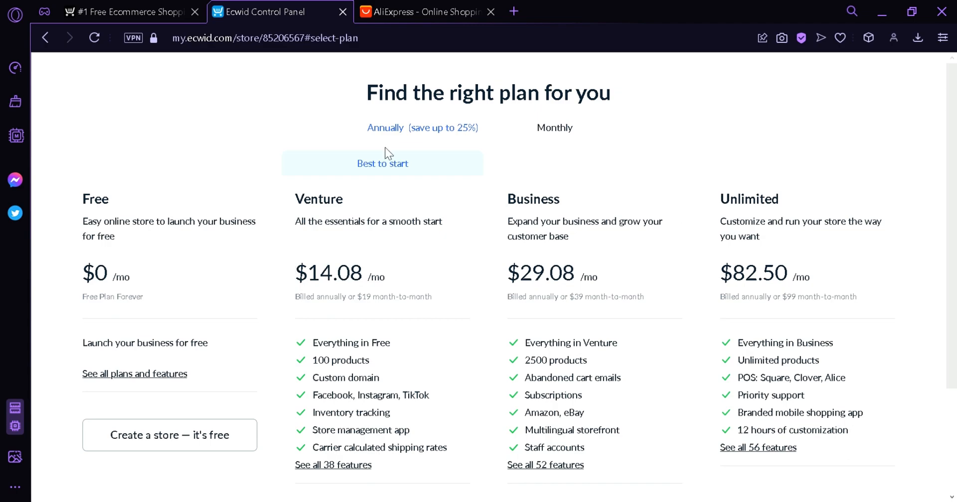
{"action": "mouse_move", "coordinate": [357, 209]}
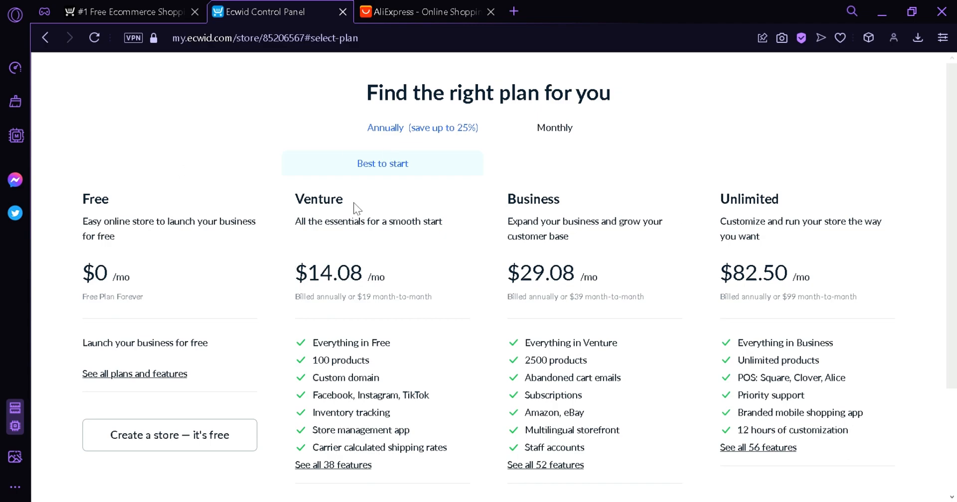
{"action": "mouse_move", "coordinate": [826, 189]}
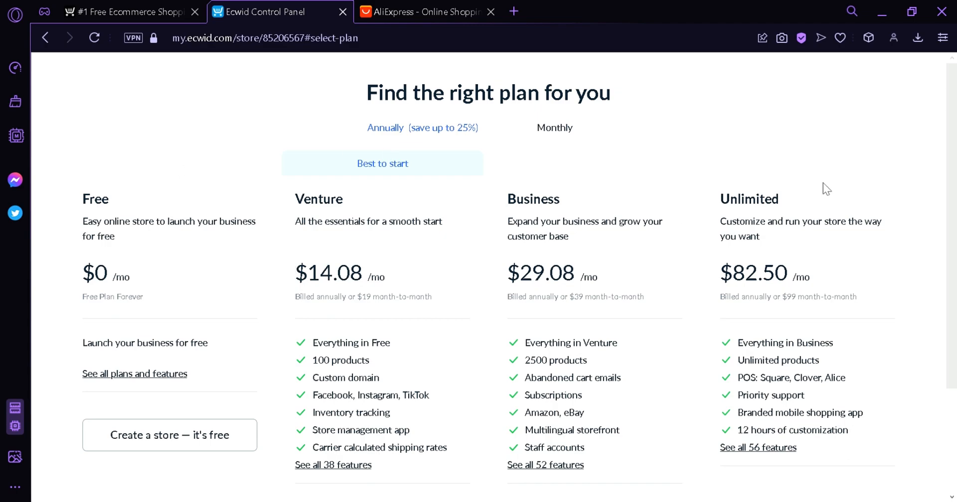
{"action": "scroll", "scroll_direction": "down", "scroll_amount": 3}
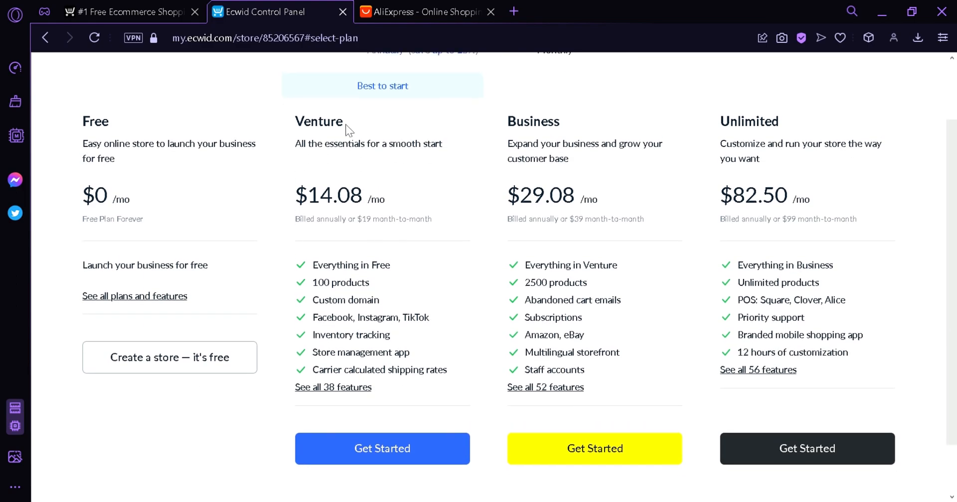
{"action": "mouse_move", "coordinate": [364, 200]}
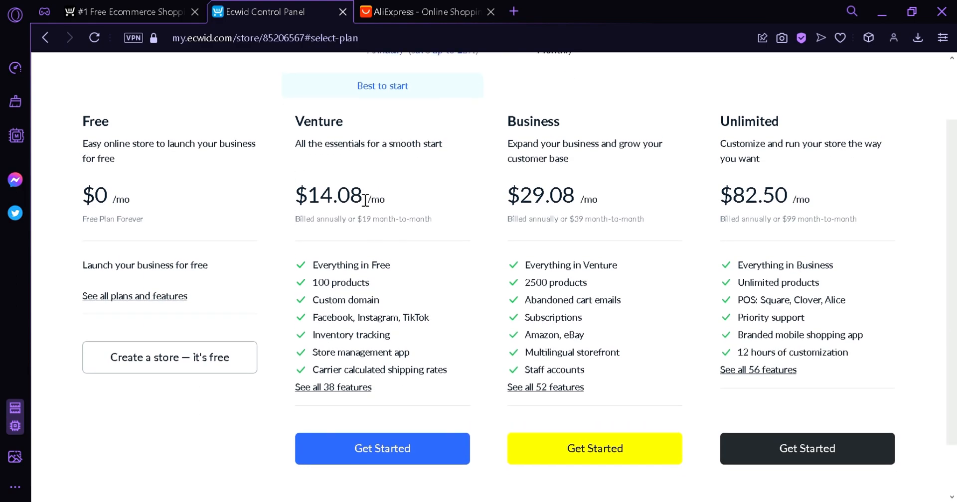
{"action": "mouse_move", "coordinate": [380, 163]}
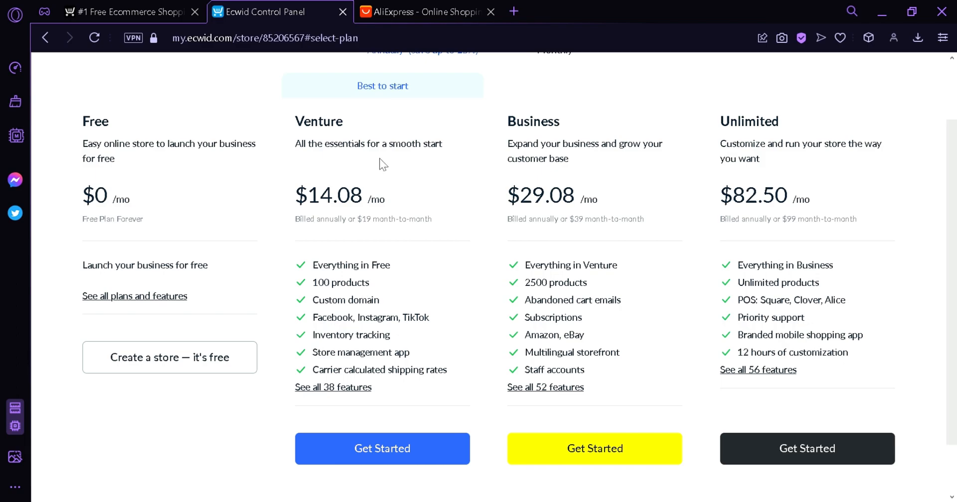
{"action": "mouse_move", "coordinate": [330, 292]}
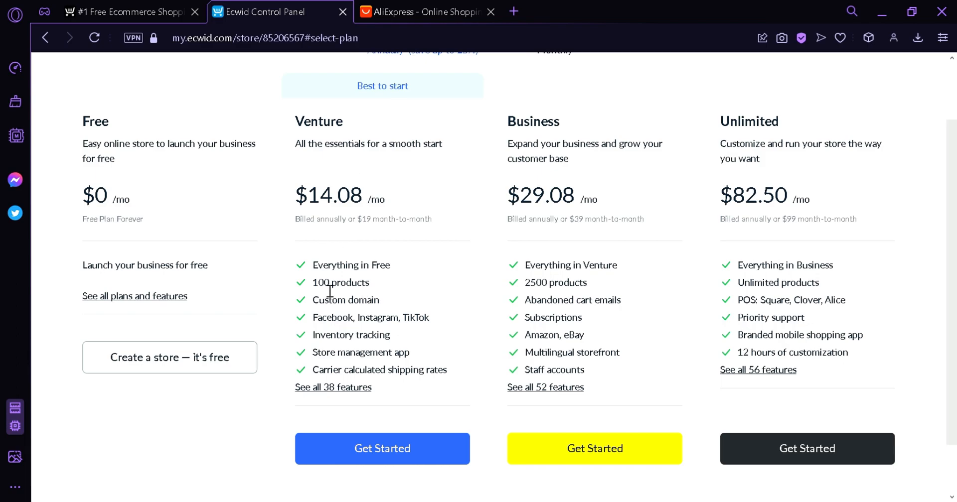
{"action": "mouse_move", "coordinate": [604, 191]}
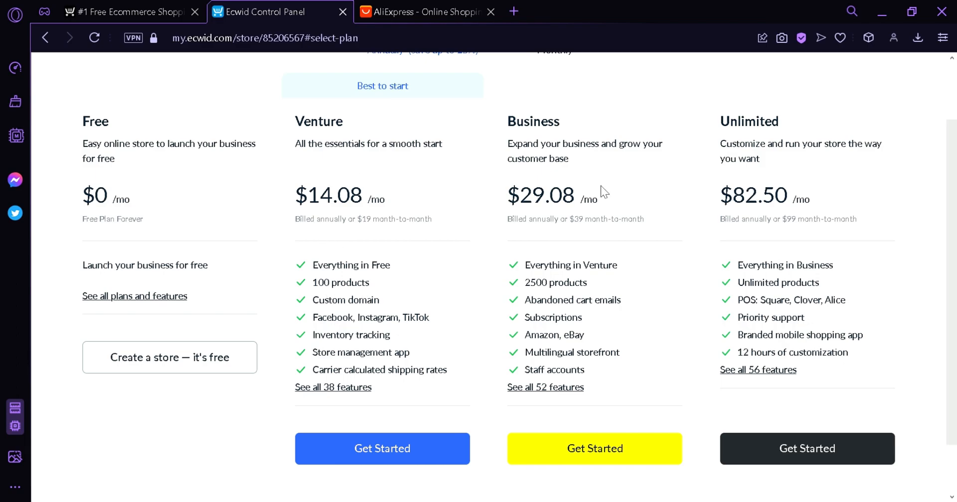
{"action": "mouse_move", "coordinate": [607, 299]}
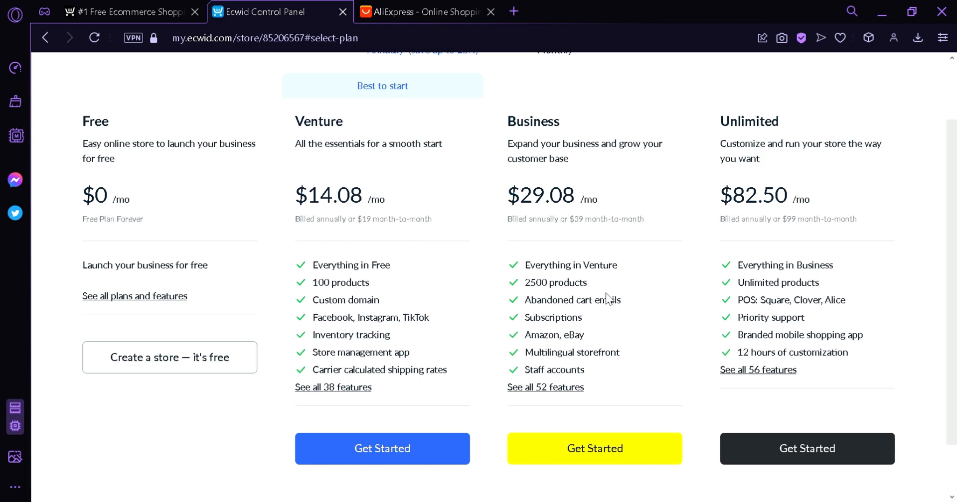
{"action": "mouse_move", "coordinate": [456, 171]}
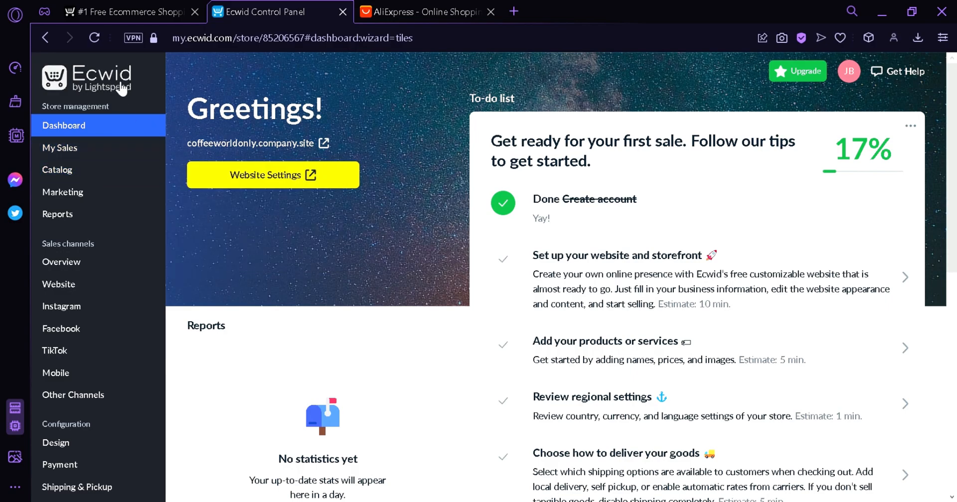
{"action": "mouse_move", "coordinate": [521, 105]}
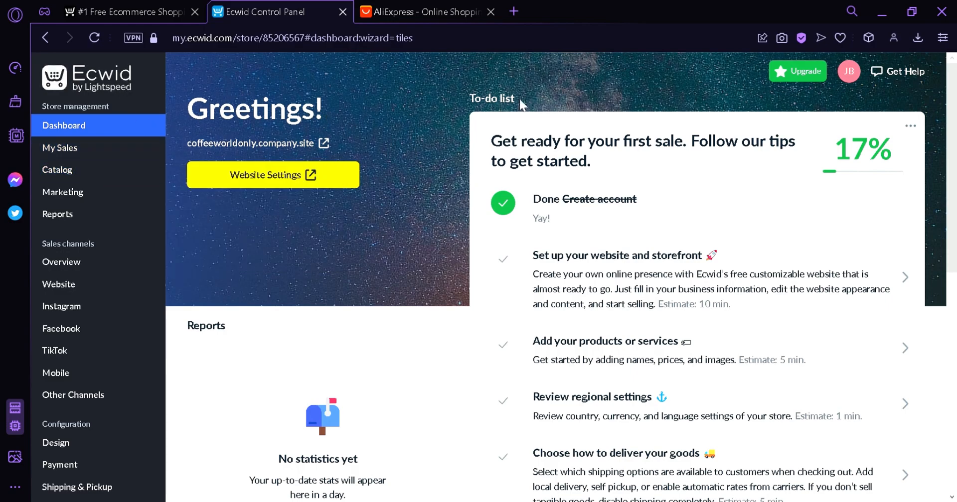
{"action": "mouse_move", "coordinate": [595, 224]}
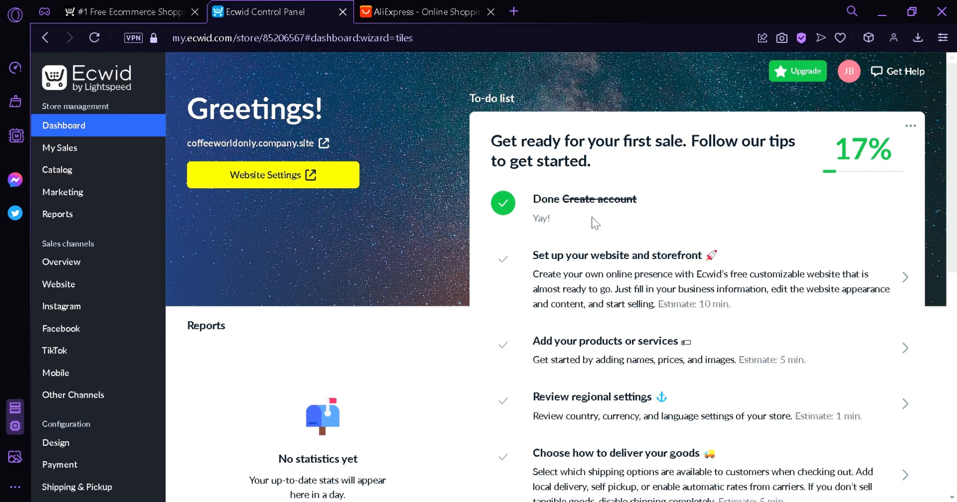
{"action": "mouse_move", "coordinate": [613, 191]}
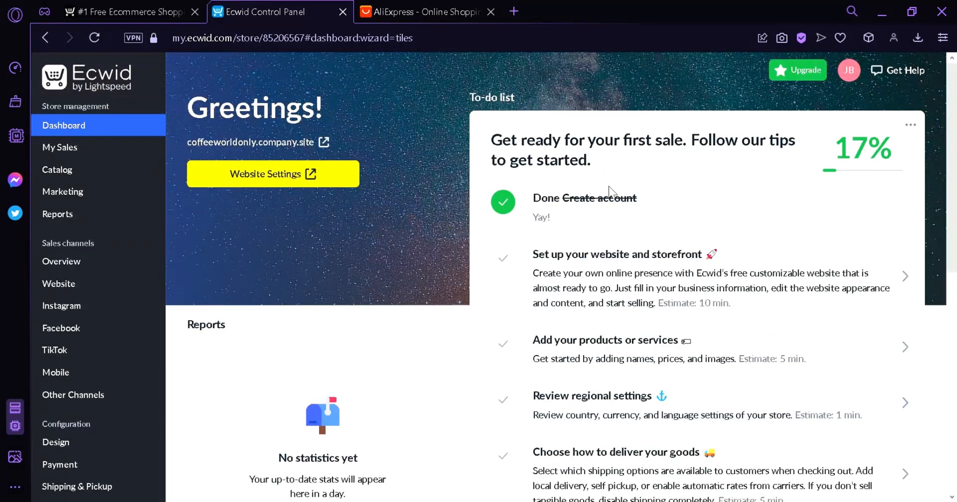
{"action": "mouse_move", "coordinate": [122, 83]}
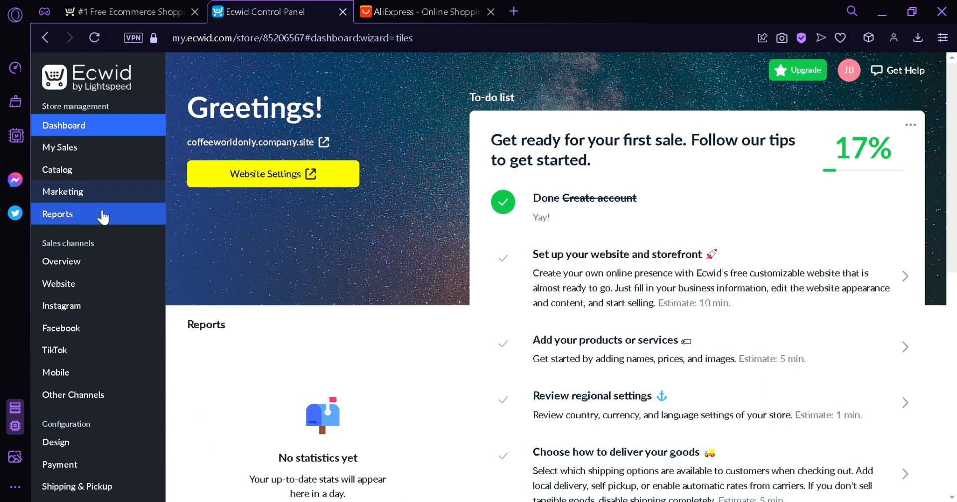
{"action": "mouse_move", "coordinate": [59, 284]}
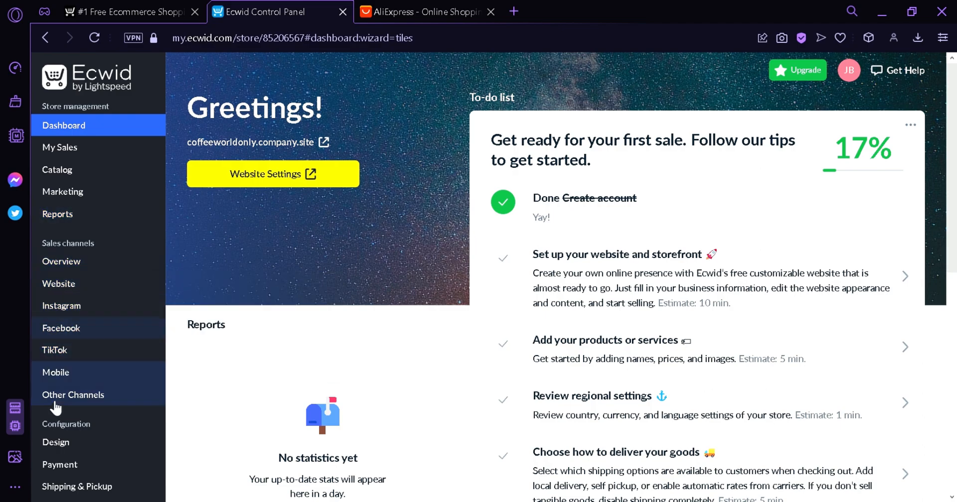
{"action": "scroll", "scroll_direction": "down", "scroll_amount": 3}
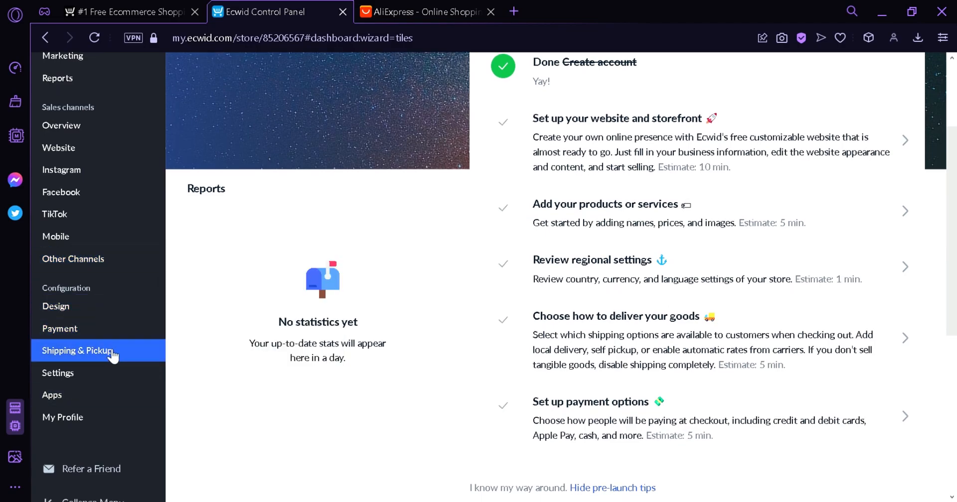
{"action": "mouse_move", "coordinate": [58, 418]}
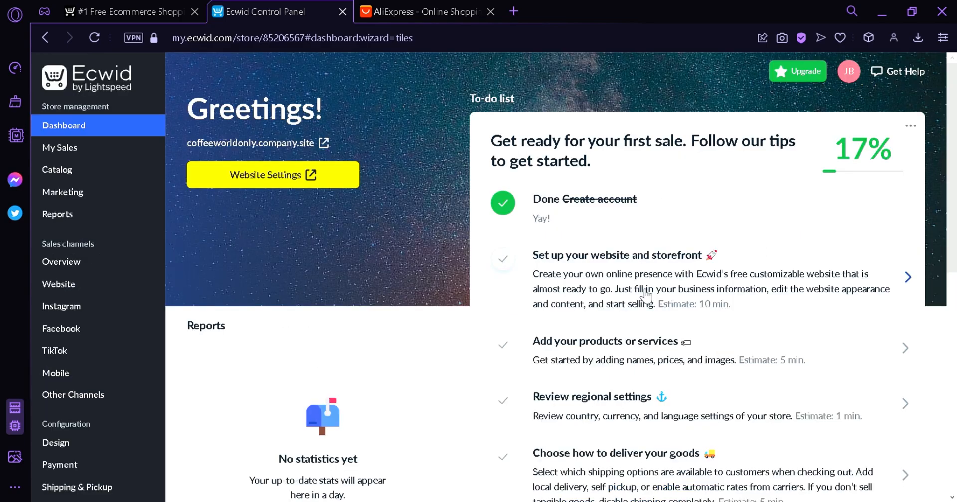
{"action": "mouse_move", "coordinate": [267, 315]}
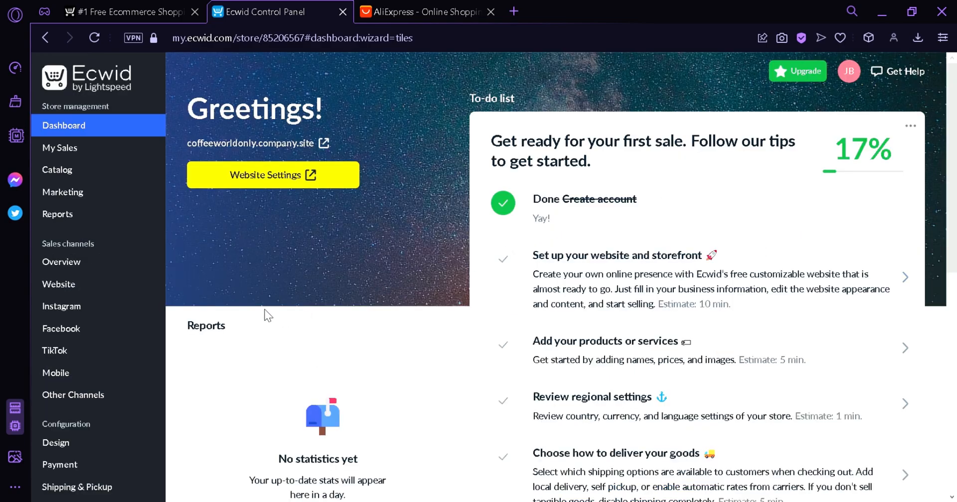
{"action": "scroll", "scroll_direction": "down", "scroll_amount": 3}
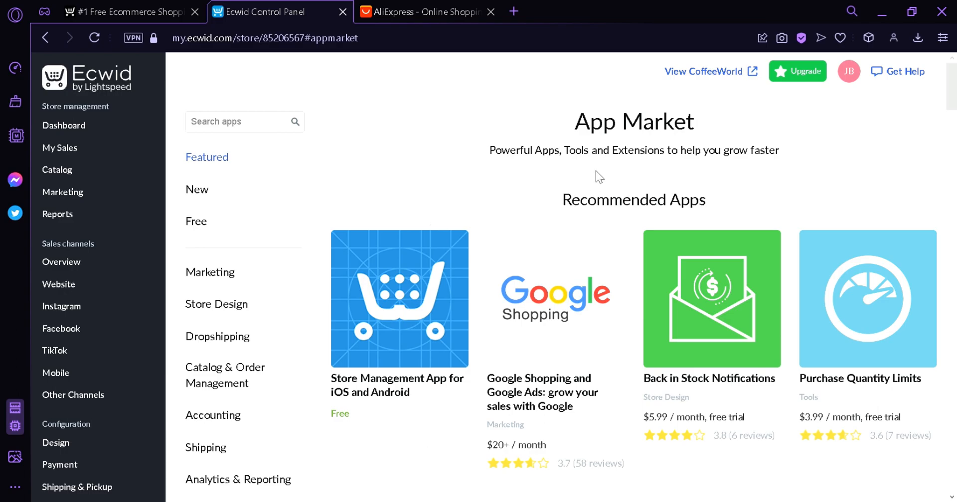
Step: Search the App Market for 'dropshipping' and open the Sup Dropshipping app page
{"action": "scroll", "scroll_direction": "down", "scroll_amount": 3}
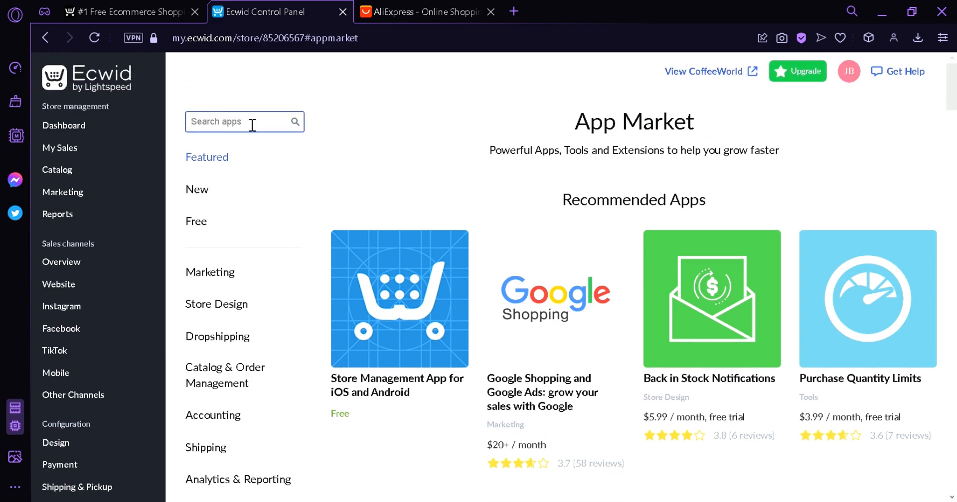
{"action": "type", "text": "drop"}
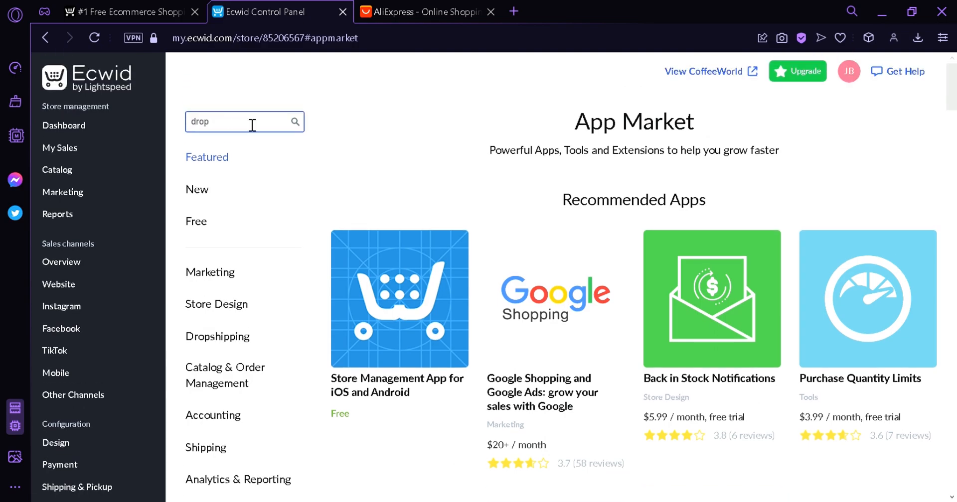
{"action": "type", "text": "dropshipping"}
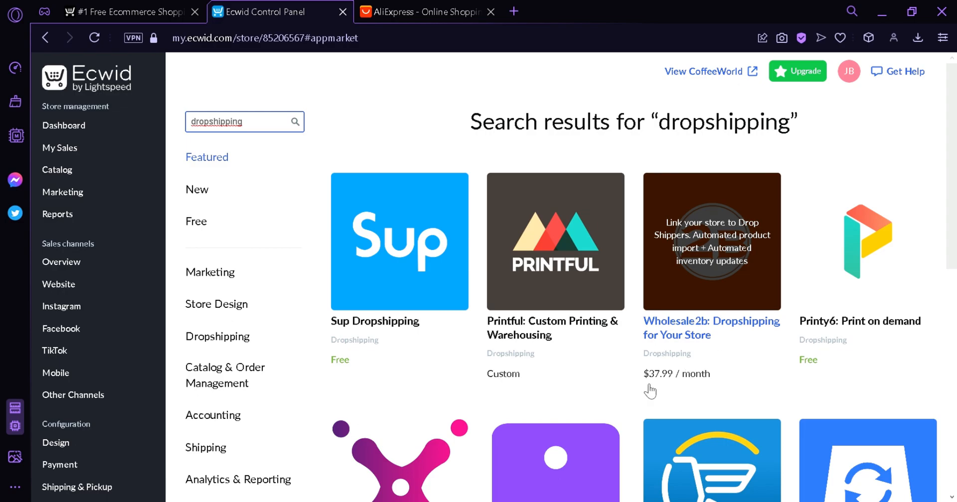
{"action": "scroll", "scroll_direction": "down", "scroll_amount": 3}
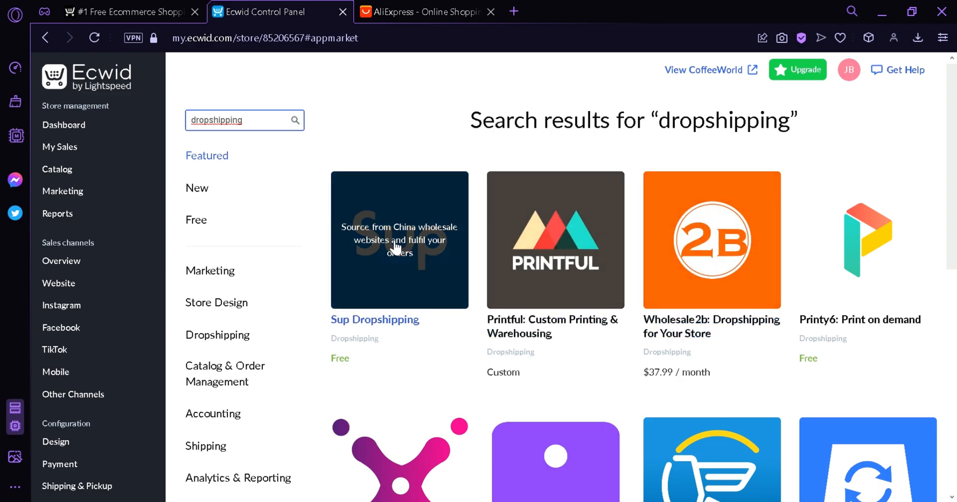
{"action": "left_click", "coordinate": [399, 240]}
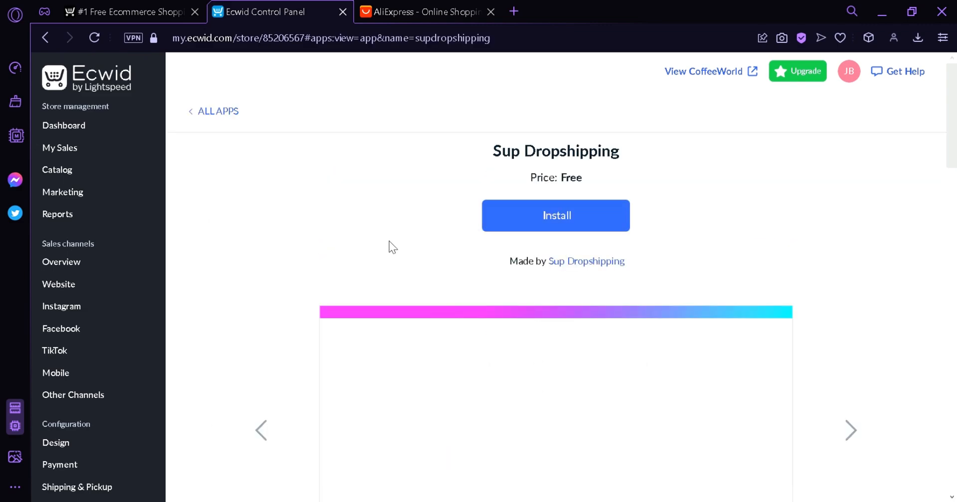
Step: Install Sup Dropshipping with its permissions and launch it to its Welcome page
{"action": "left_click", "coordinate": [555, 215]}
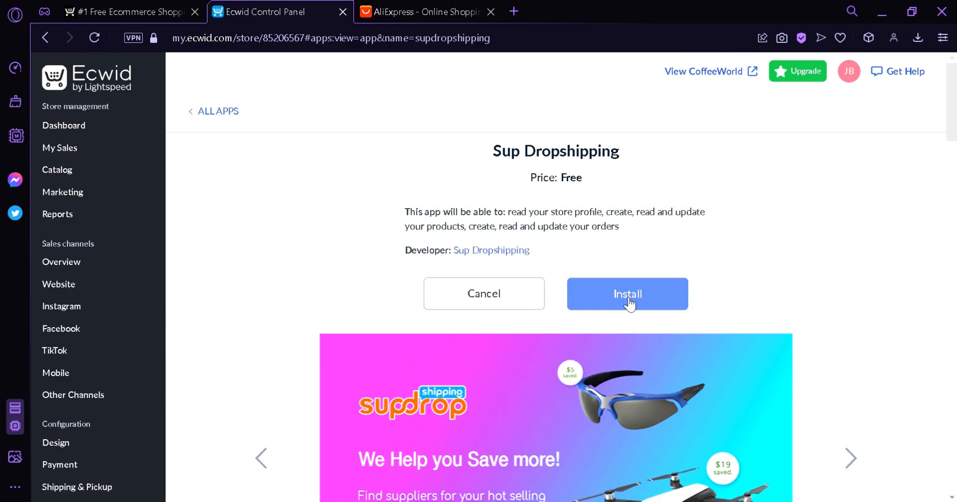
{"action": "left_click", "coordinate": [626, 294]}
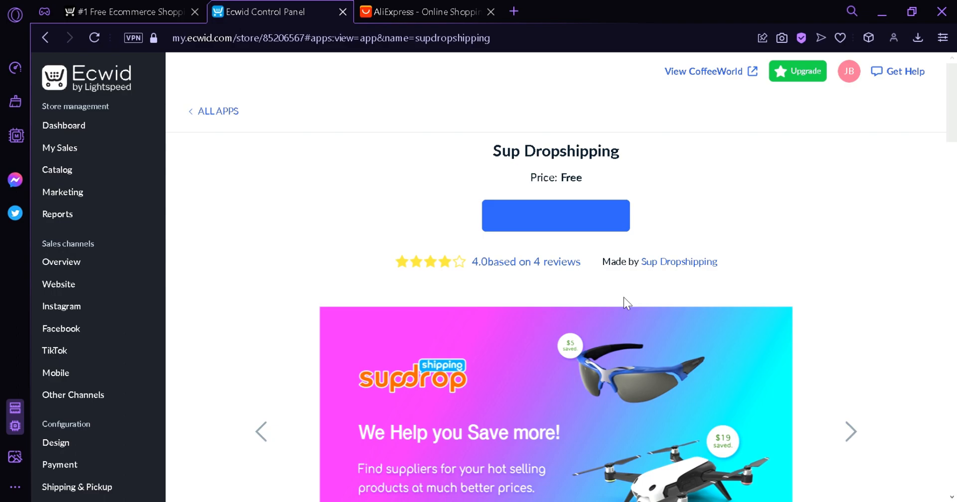
{"action": "left_click", "coordinate": [555, 215]}
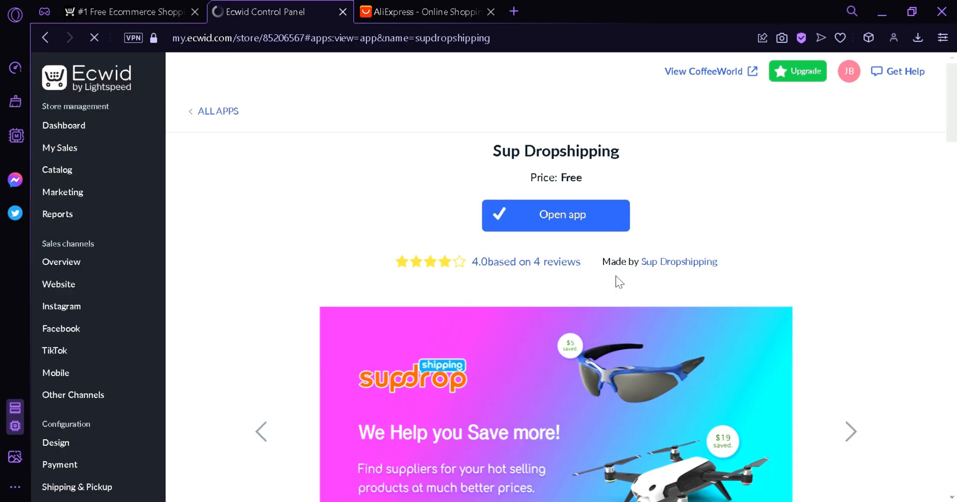
{"action": "left_click", "coordinate": [555, 216]}
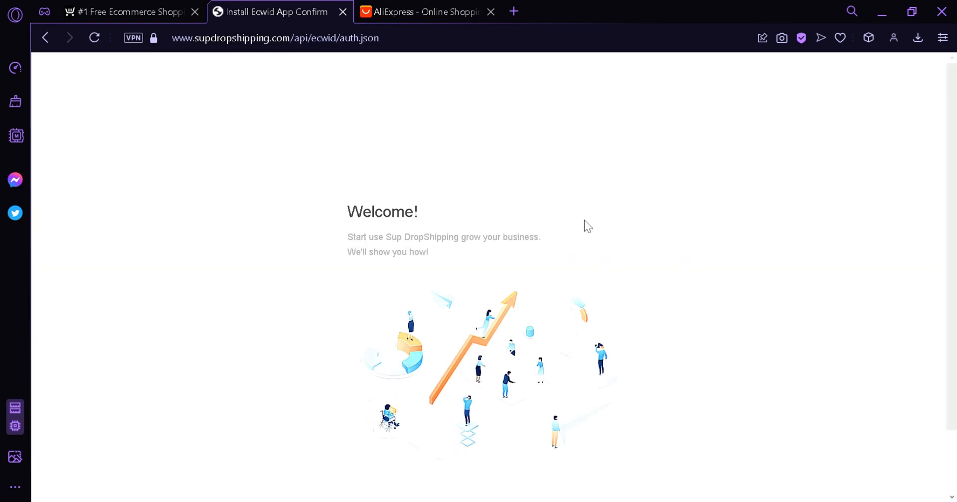
Step: Go from the Welcome page to the member dashboard for ecwid CoffeeWorld
{"action": "scroll", "scroll_direction": "down", "scroll_amount": 3}
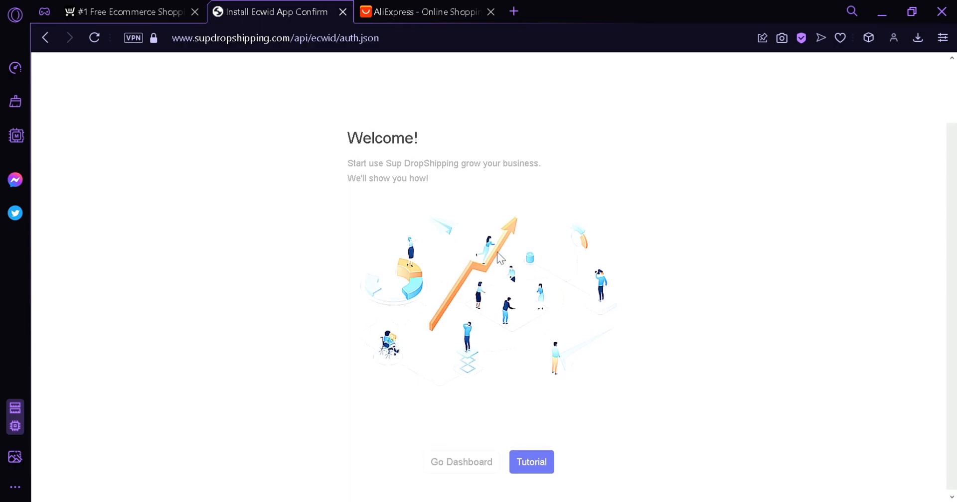
{"action": "mouse_move", "coordinate": [459, 453]}
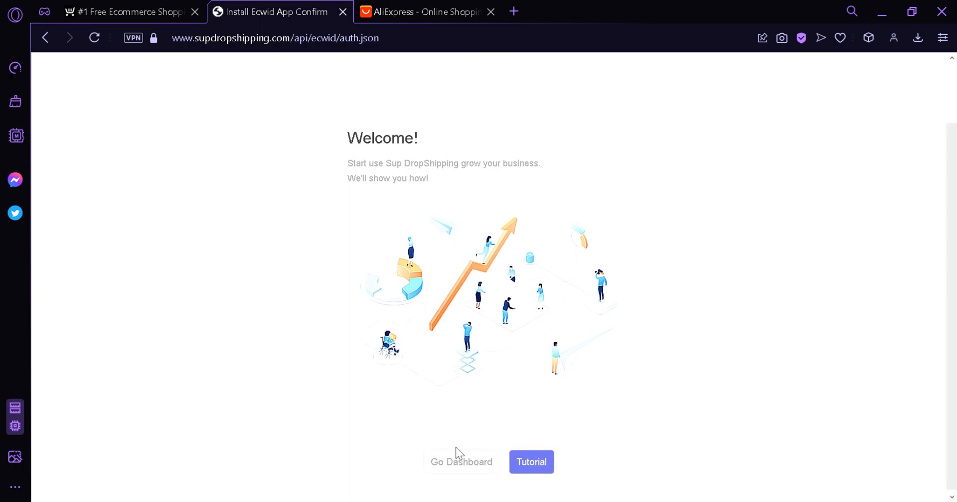
{"action": "left_click", "coordinate": [461, 463]}
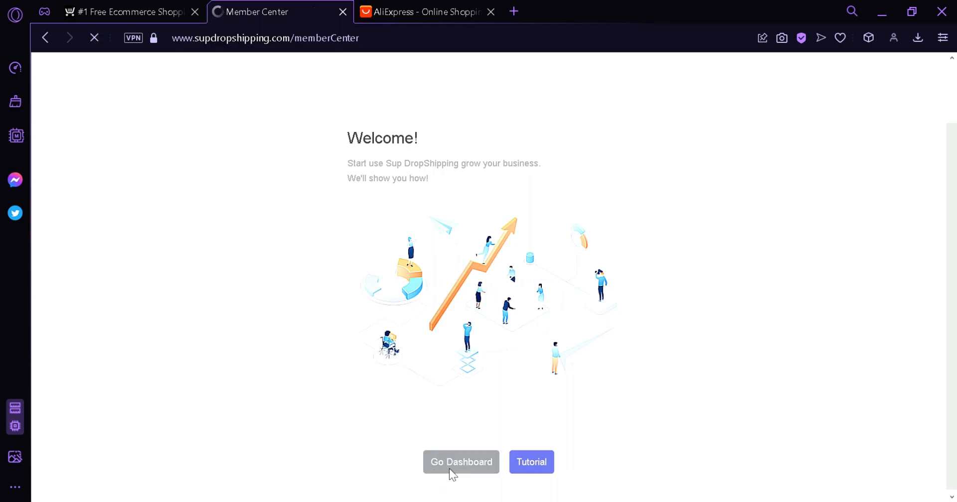
{"action": "left_click", "coordinate": [462, 463]}
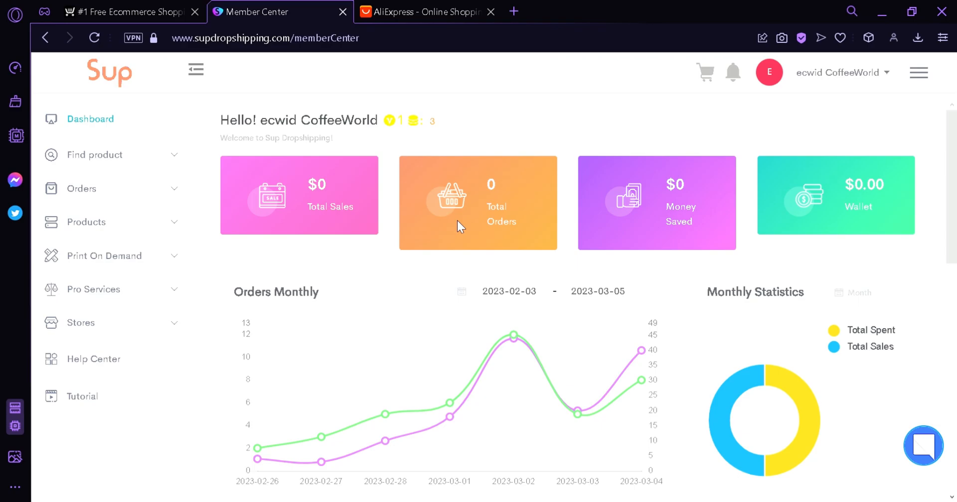
{"action": "mouse_move", "coordinate": [418, 248]}
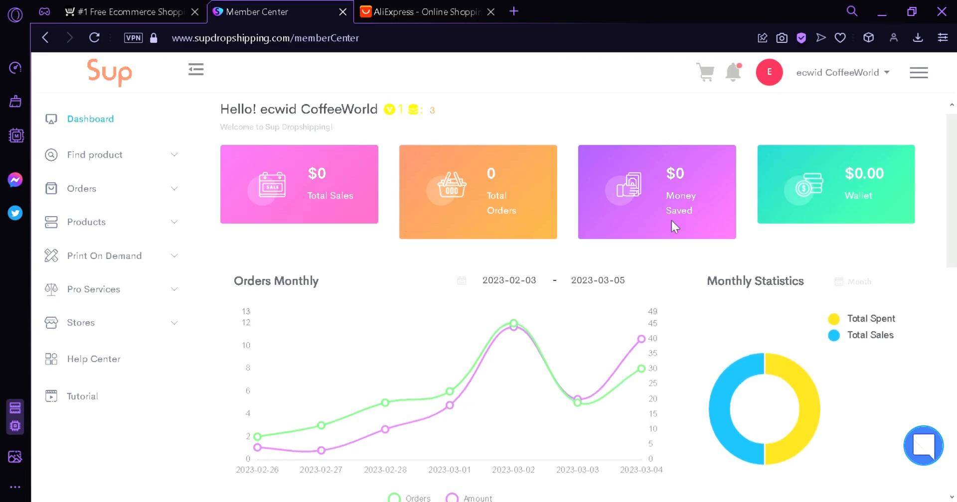
{"action": "mouse_move", "coordinate": [293, 169]}
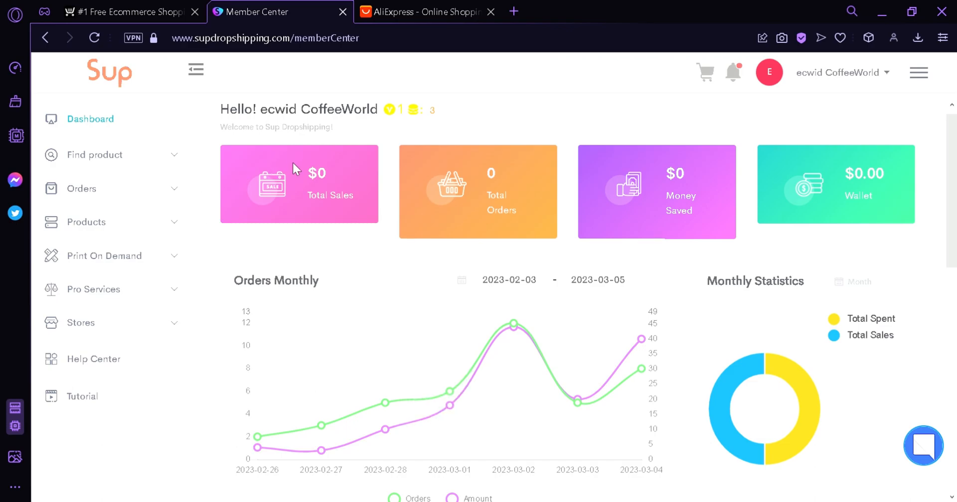
{"action": "mouse_move", "coordinate": [135, 336]}
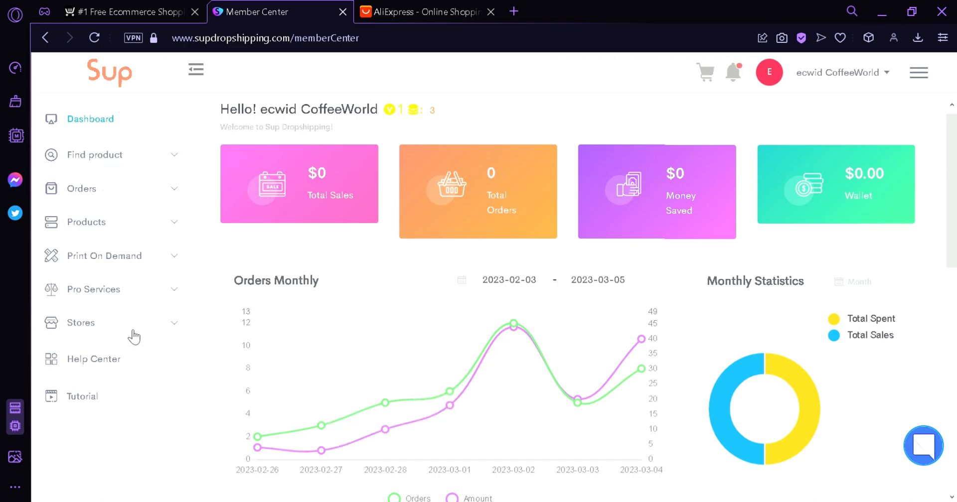
{"action": "scroll", "scroll_direction": "down", "scroll_amount": 3}
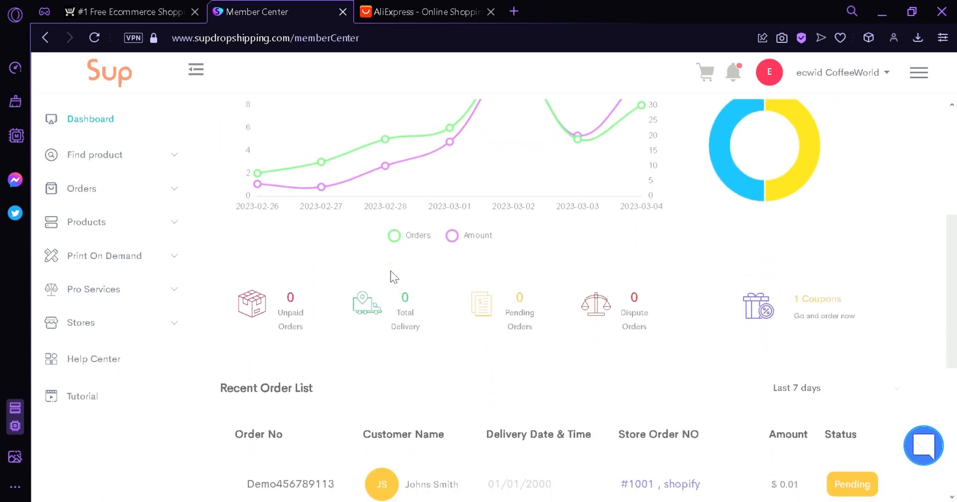
{"action": "scroll", "scroll_direction": "down", "scroll_amount": 3}
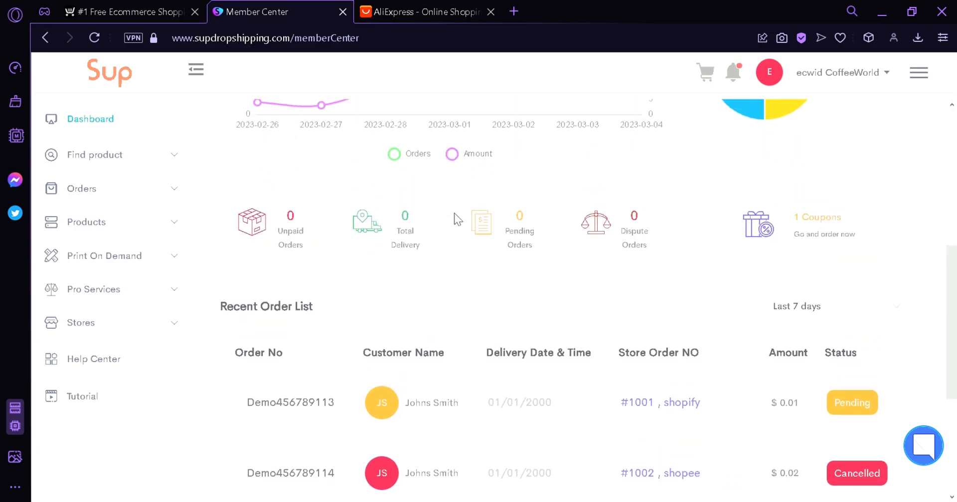
{"action": "scroll", "scroll_direction": "up", "scroll_amount": 3}
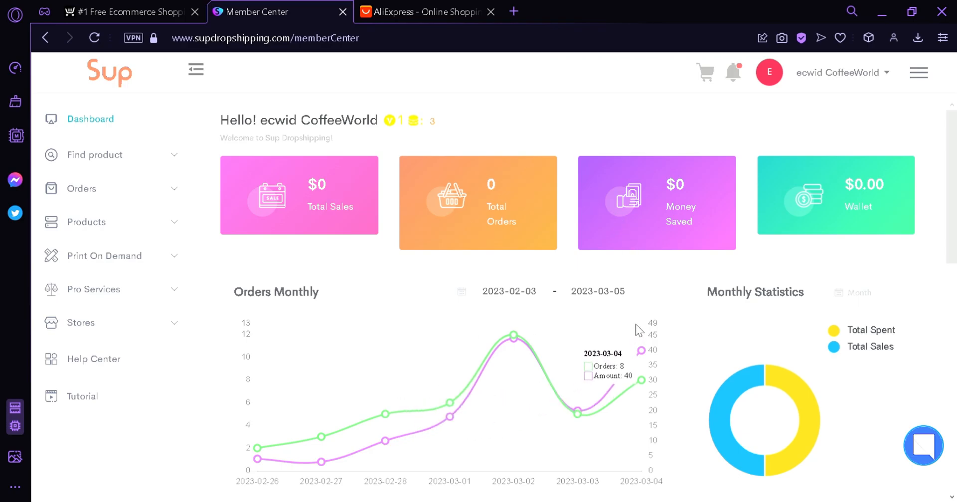
{"action": "mouse_move", "coordinate": [705, 355]}
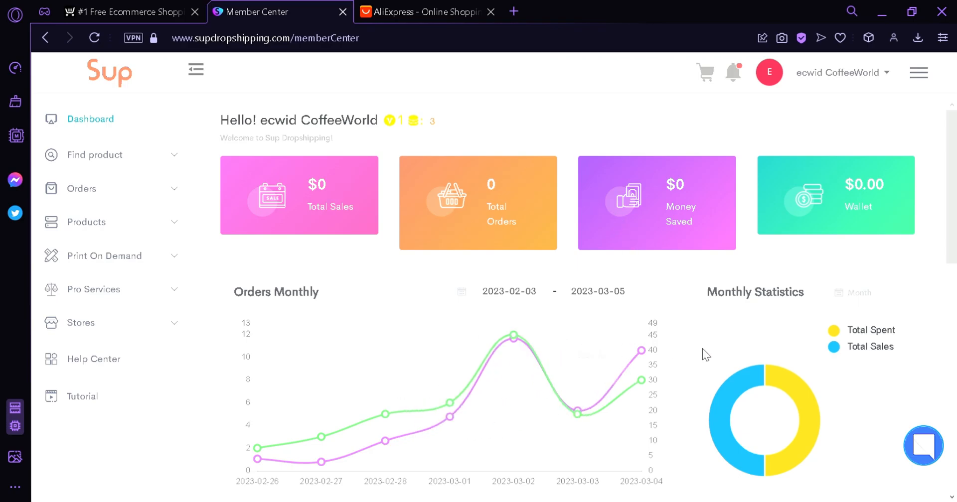
{"action": "mouse_move", "coordinate": [665, 253]}
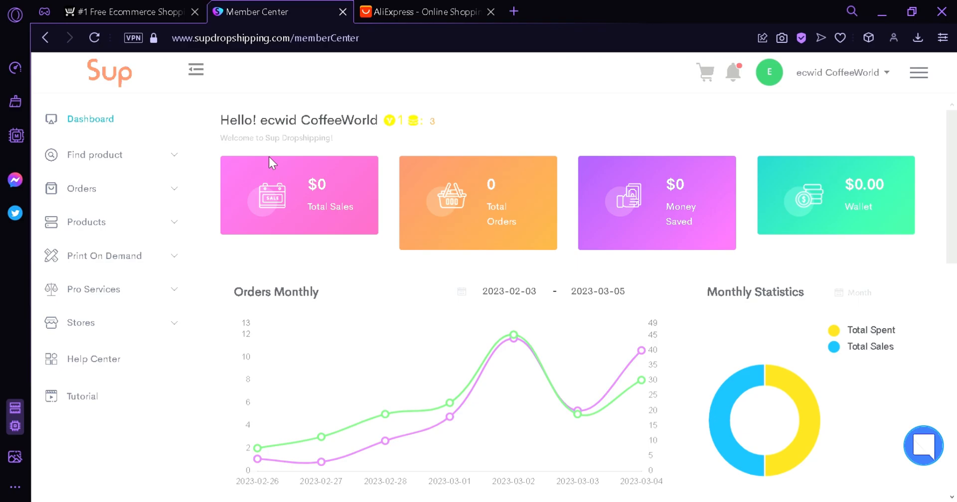
{"action": "mouse_move", "coordinate": [185, 164]}
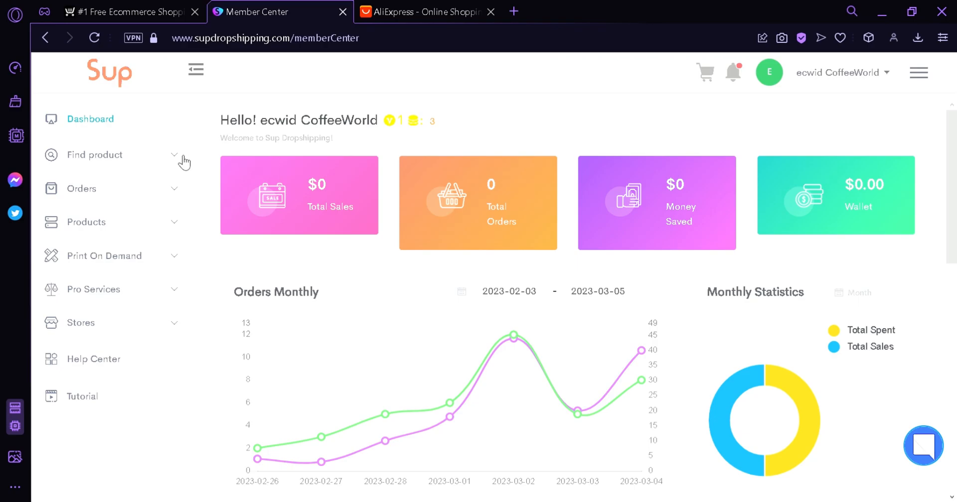
Step: Open Imported Products under Find product, then switch to the AliExpress tab
{"action": "left_click", "coordinate": [95, 155]}
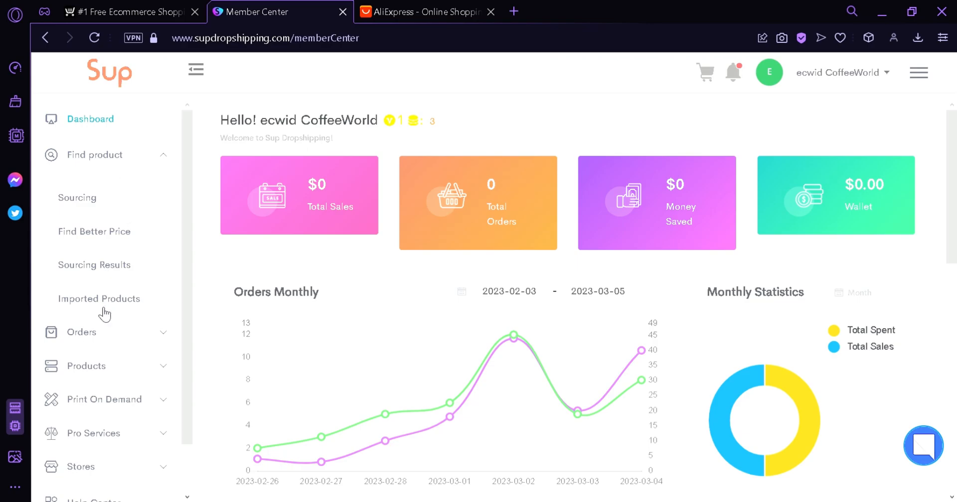
{"action": "left_click", "coordinate": [99, 298]}
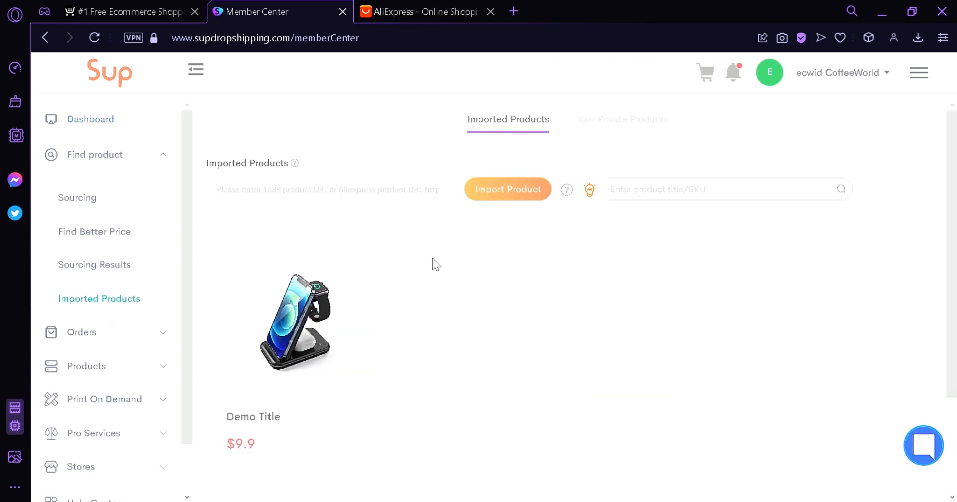
{"action": "mouse_move", "coordinate": [536, 237]}
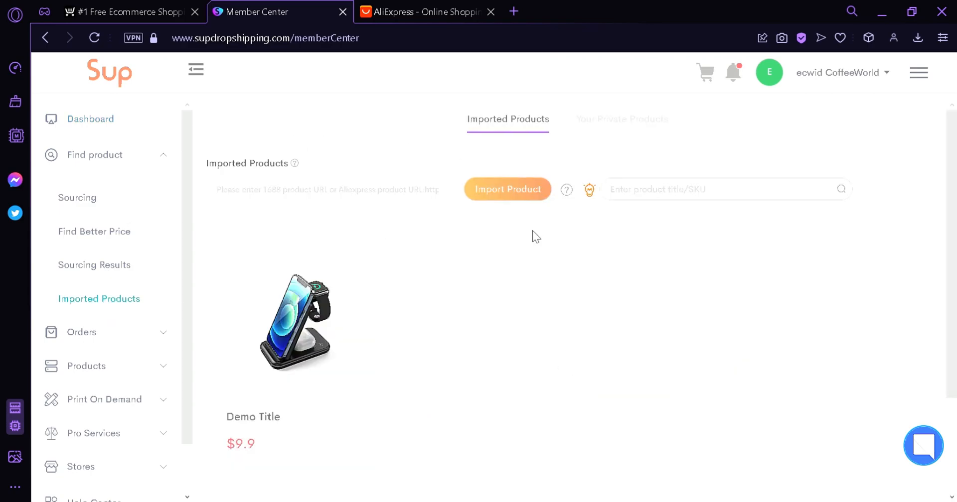
{"action": "mouse_move", "coordinate": [518, 257]}
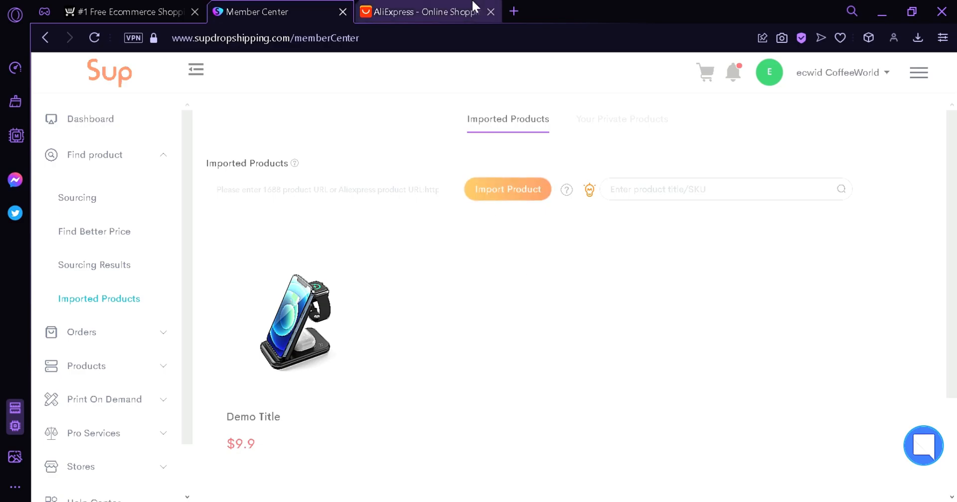
{"action": "left_click", "coordinate": [421, 12]}
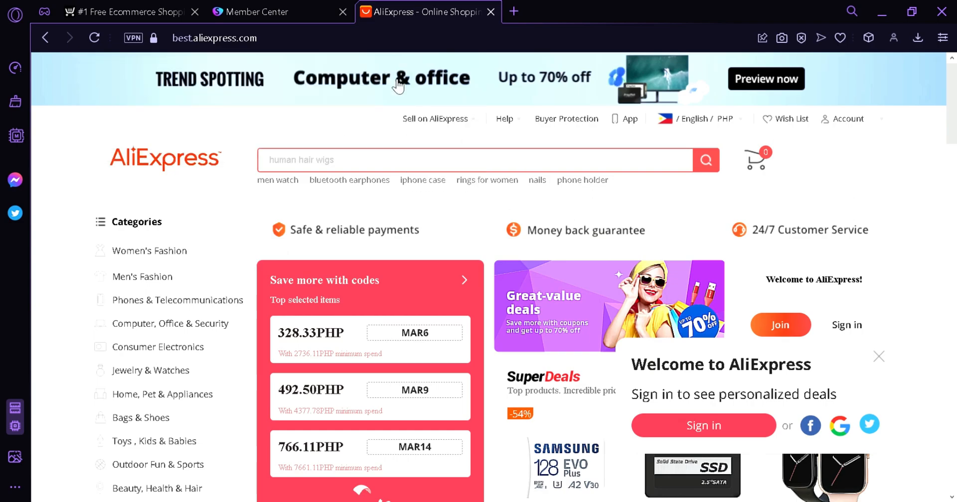
Step: Open the Windproof Metal Flameless Electric Lighter listing (PHP 97.95) and select its URL to copy
{"action": "scroll", "scroll_direction": "down", "scroll_amount": 3}
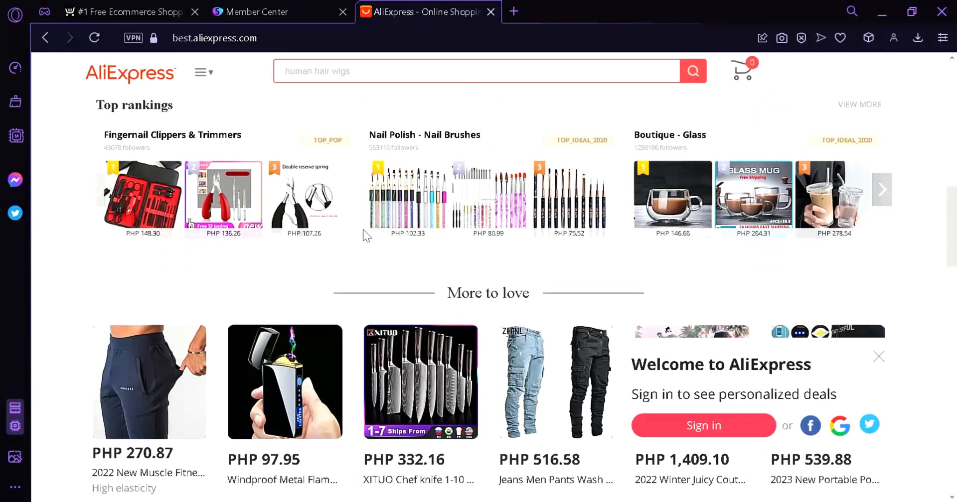
{"action": "scroll", "scroll_direction": "down", "scroll_amount": 3}
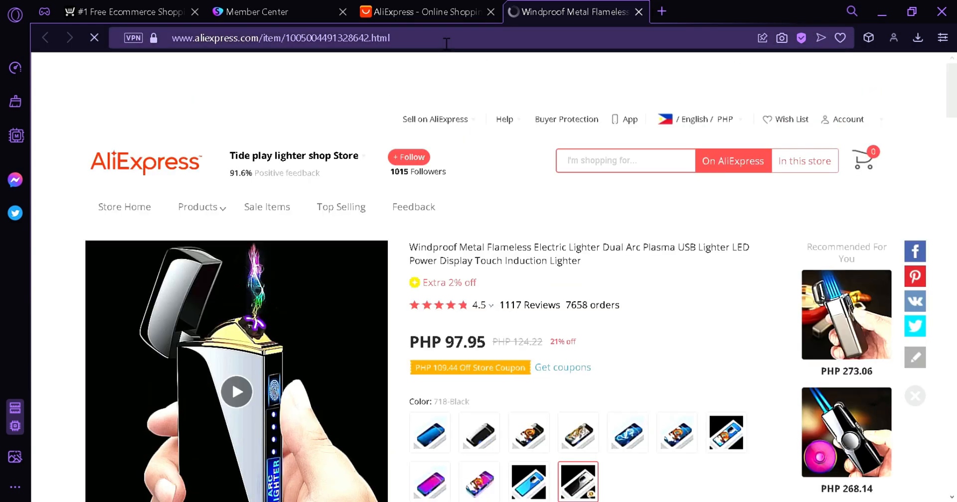
{"action": "left_click", "coordinate": [421, 12]}
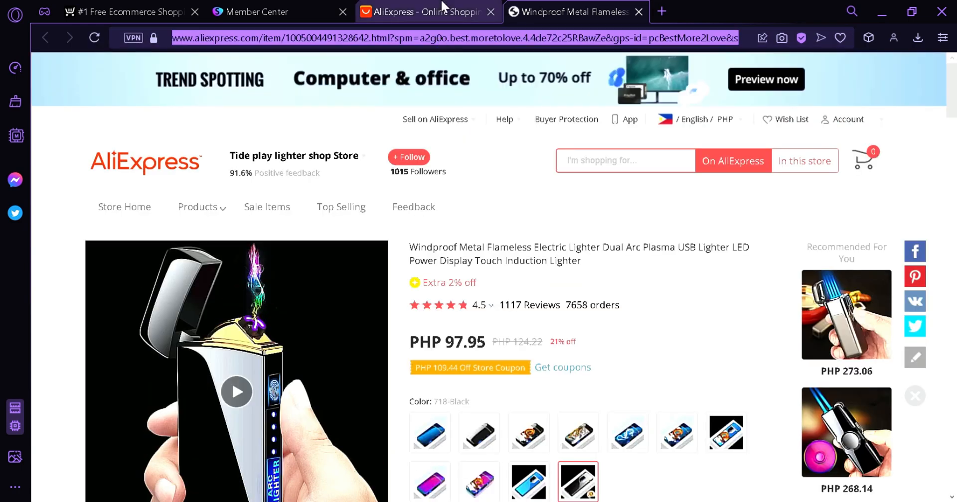
Step: Paste the AliExpress lighter URL into the import field and import it, showing at $1.79~5.58
{"action": "left_click", "coordinate": [257, 12]}
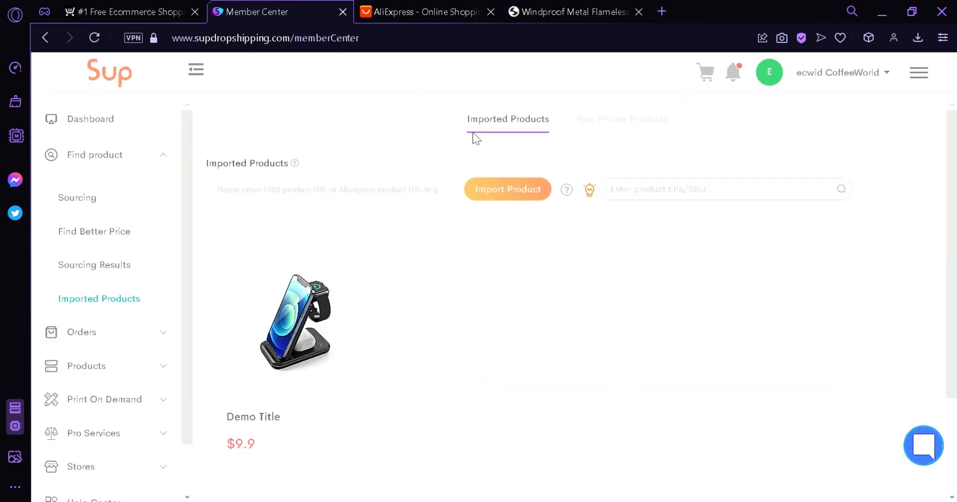
{"action": "left_click", "coordinate": [333, 189]}
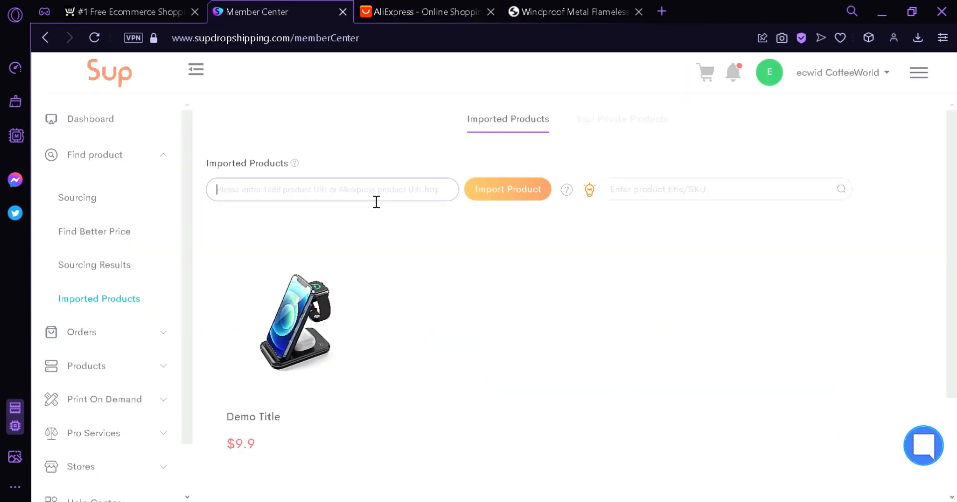
{"action": "type", "text": "717001299e861a%2112000029344049545%21rec%21PH%21"}
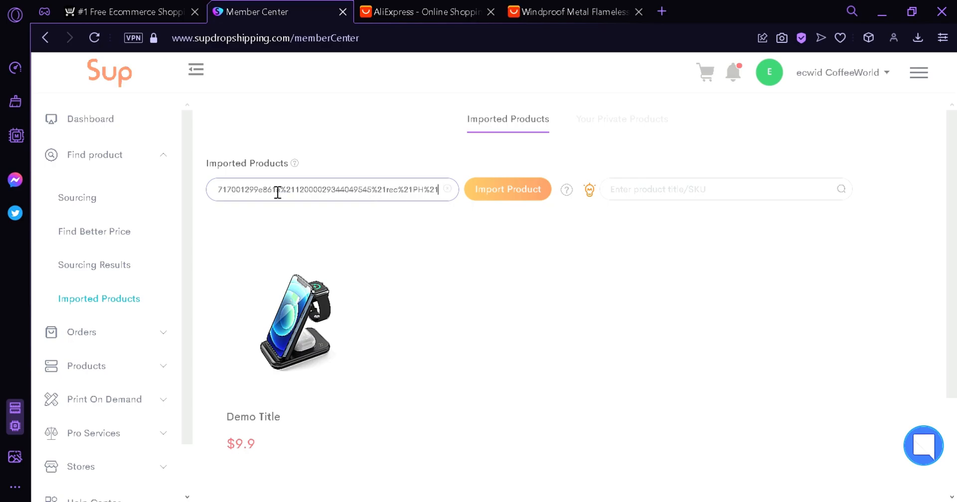
{"action": "left_click", "coordinate": [508, 189]}
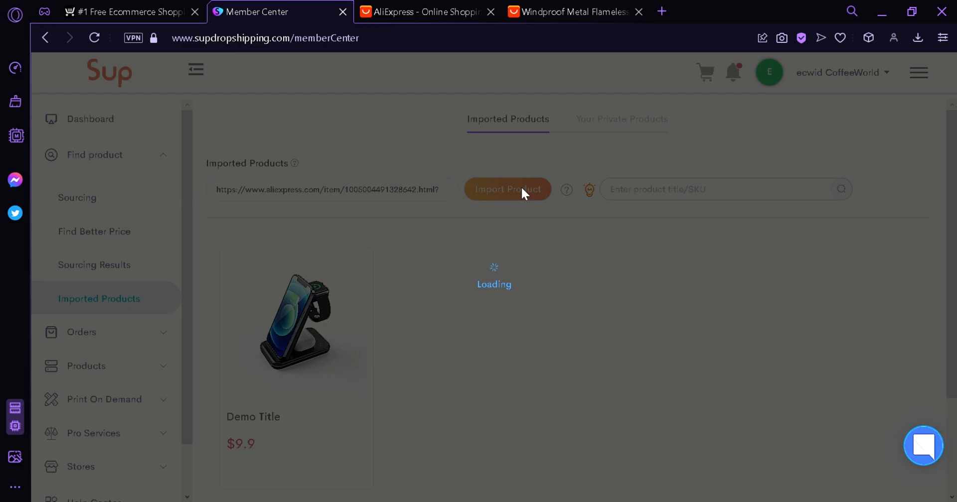
{"action": "left_click", "coordinate": [507, 190]}
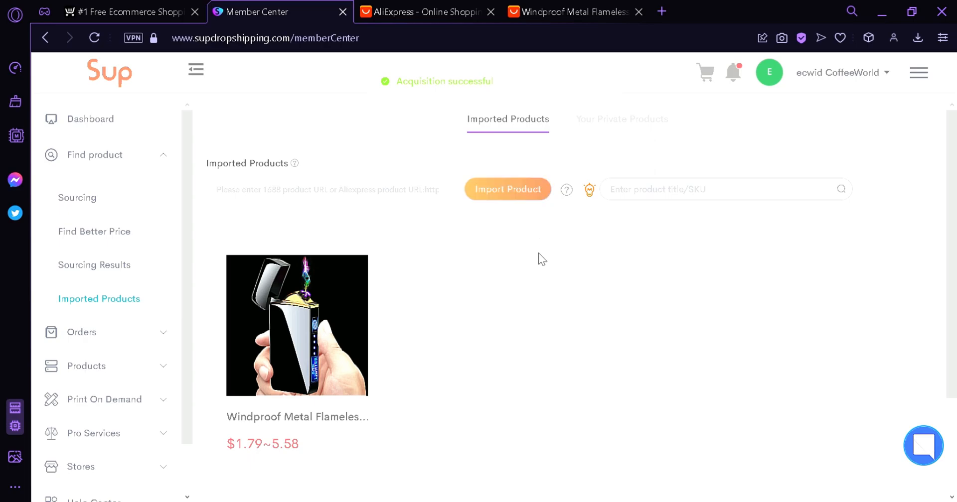
{"action": "mouse_move", "coordinate": [297, 325]}
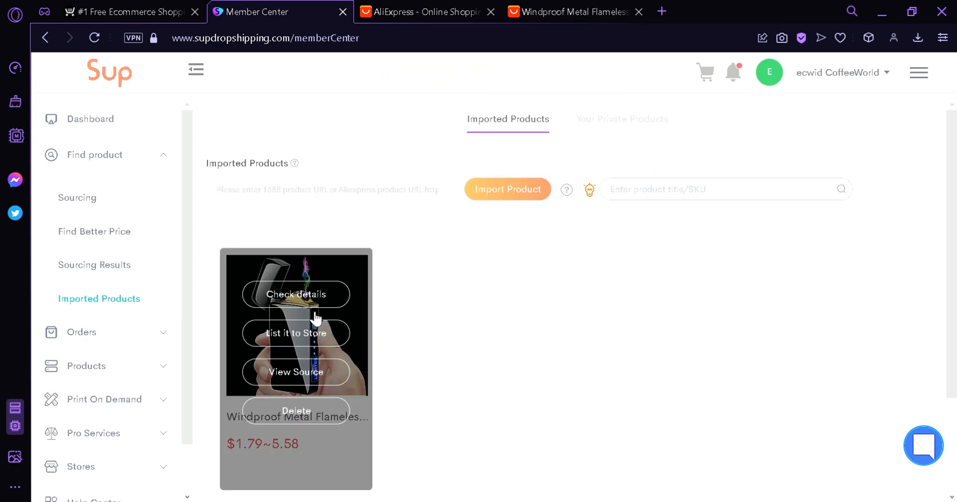
{"action": "mouse_move", "coordinate": [296, 294]}
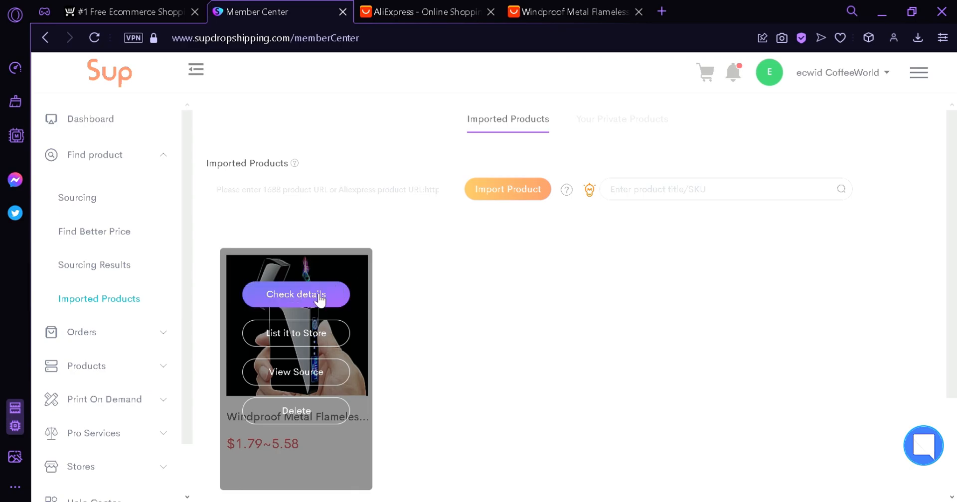
Step: Review the lighter's details — 11 variants with costs, description and six images — then return to Imported Products
{"action": "left_click", "coordinate": [296, 294]}
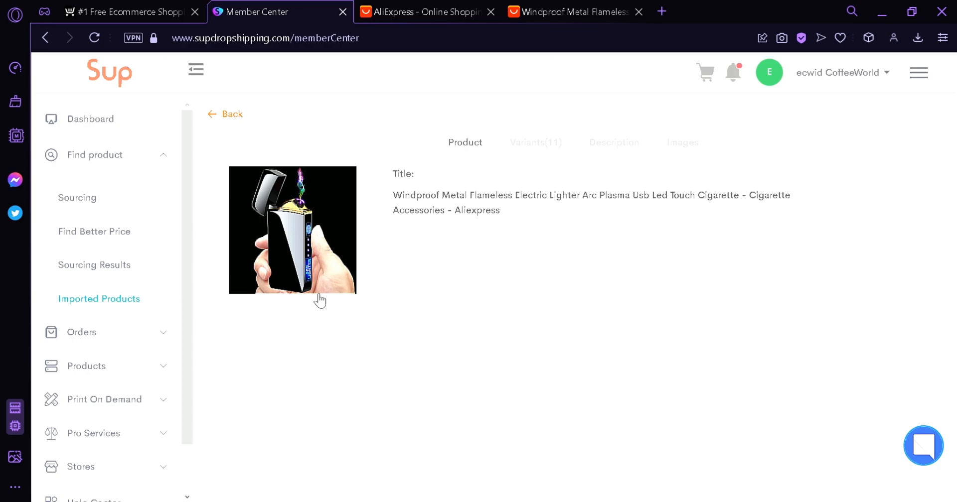
{"action": "mouse_move", "coordinate": [538, 146]}
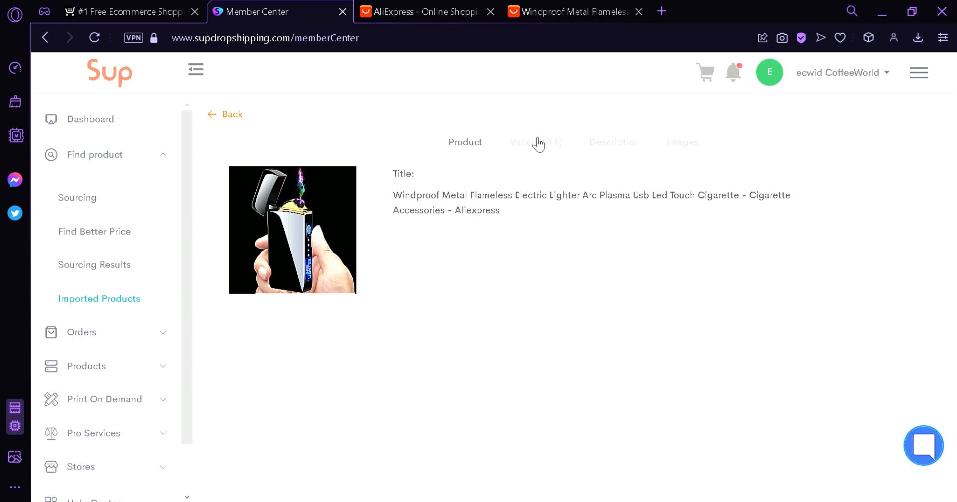
{"action": "left_click", "coordinate": [530, 142]}
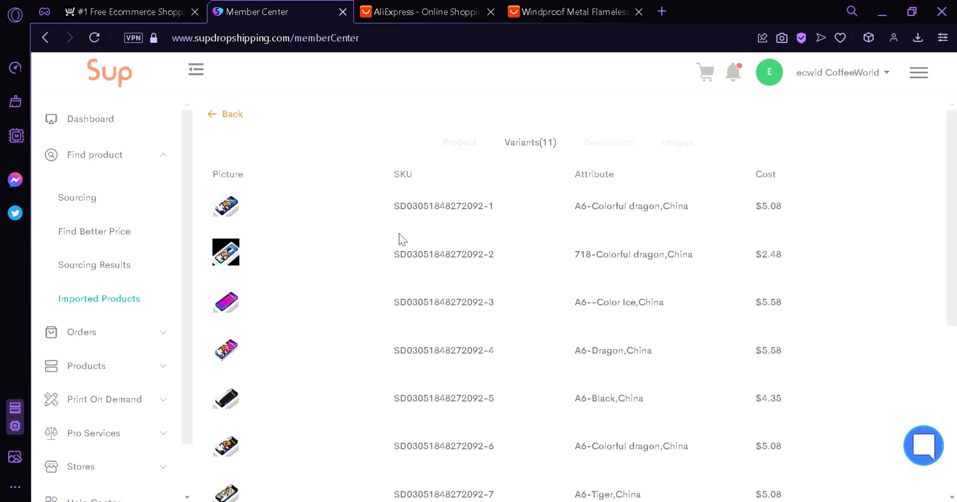
{"action": "scroll", "scroll_direction": "down", "scroll_amount": 3}
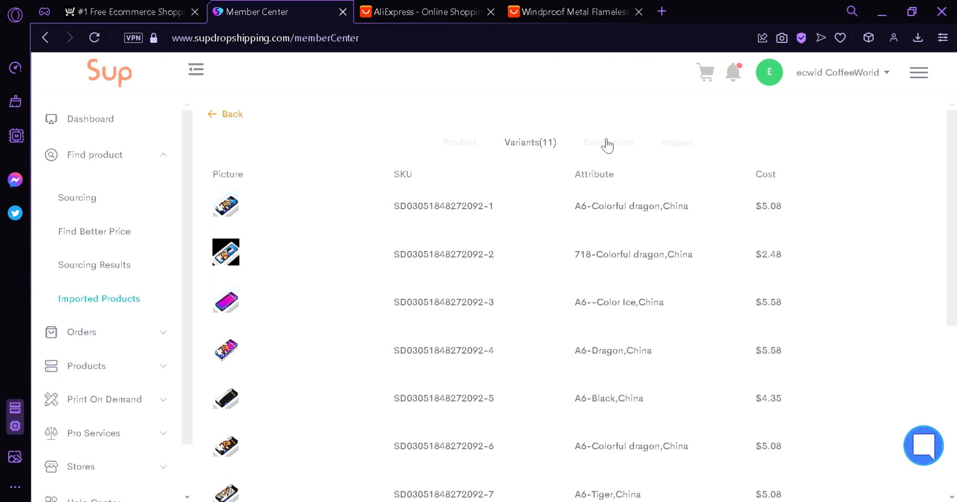
{"action": "left_click", "coordinate": [608, 143]}
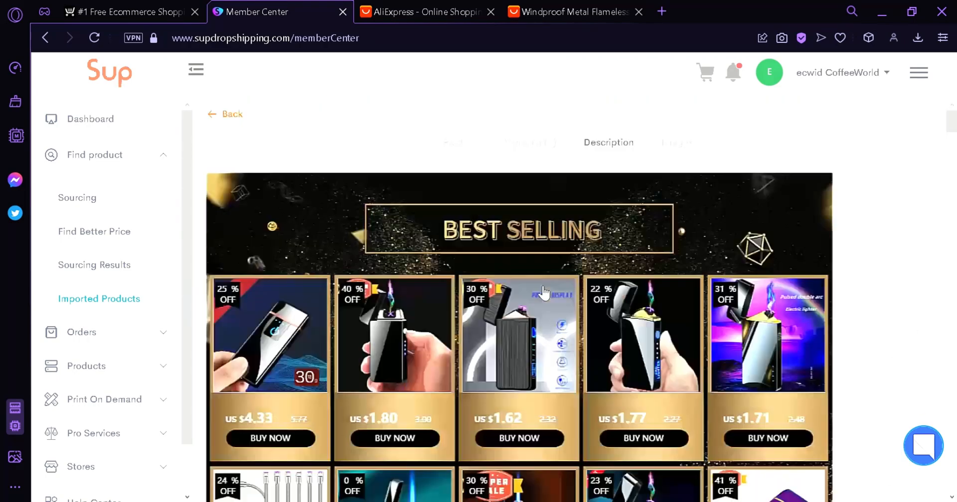
{"action": "left_click", "coordinate": [681, 143]}
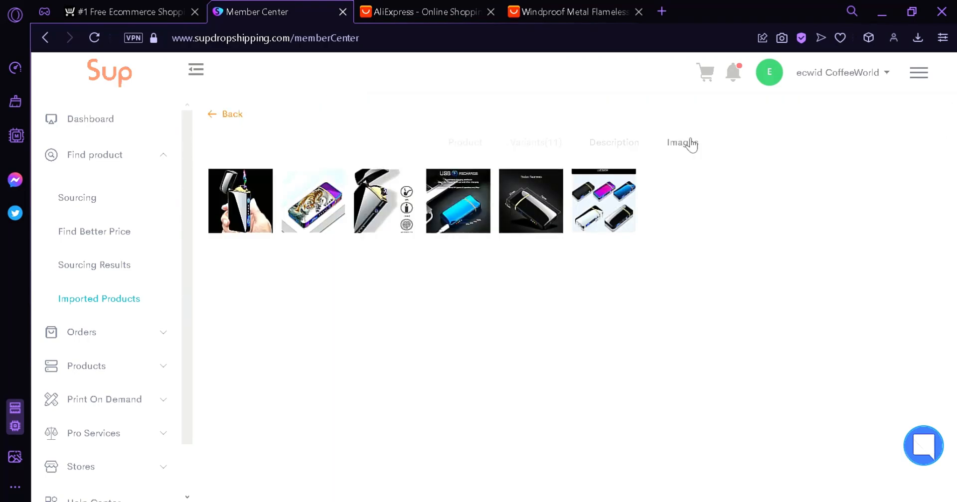
{"action": "left_click", "coordinate": [224, 115]}
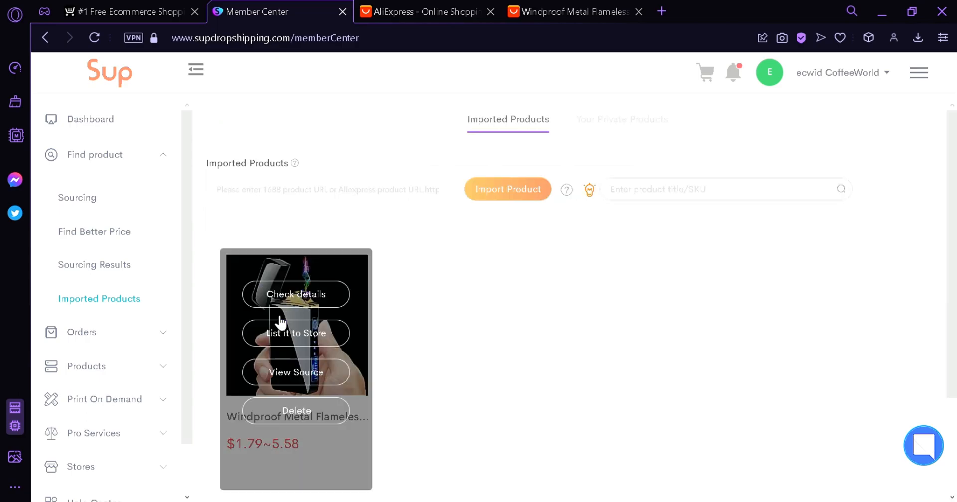
{"action": "mouse_move", "coordinate": [296, 410]}
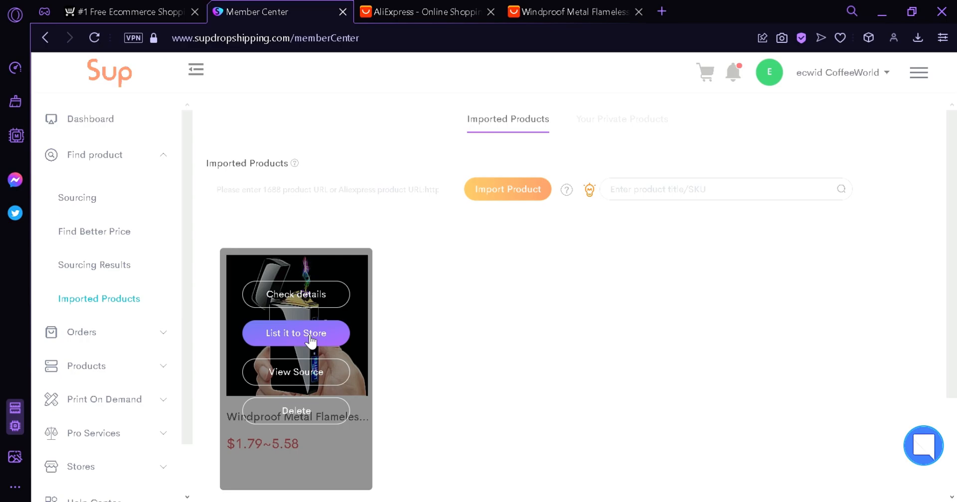
Step: List the lighter to CoffeeWorld with Set Price 100 and multiplier 50, pricing variants e.g. 259.57
{"action": "left_click", "coordinate": [296, 333]}
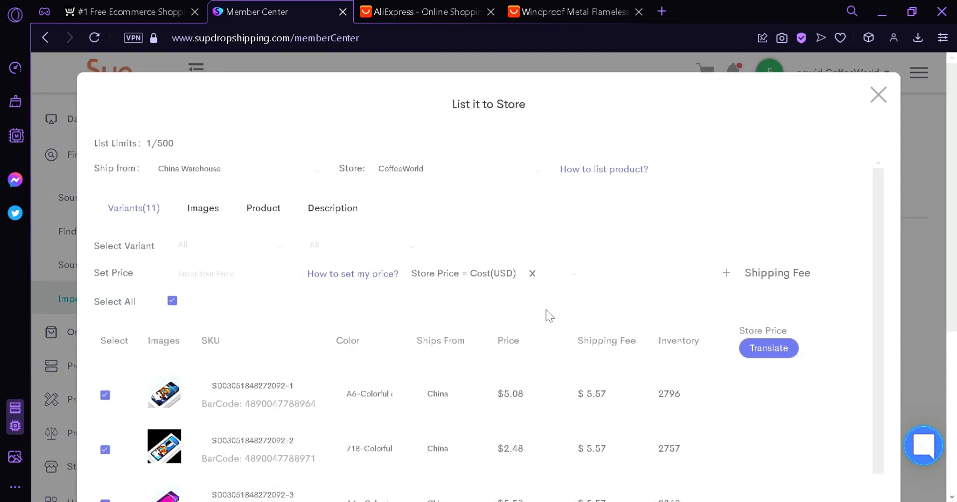
{"action": "mouse_move", "coordinate": [278, 181]}
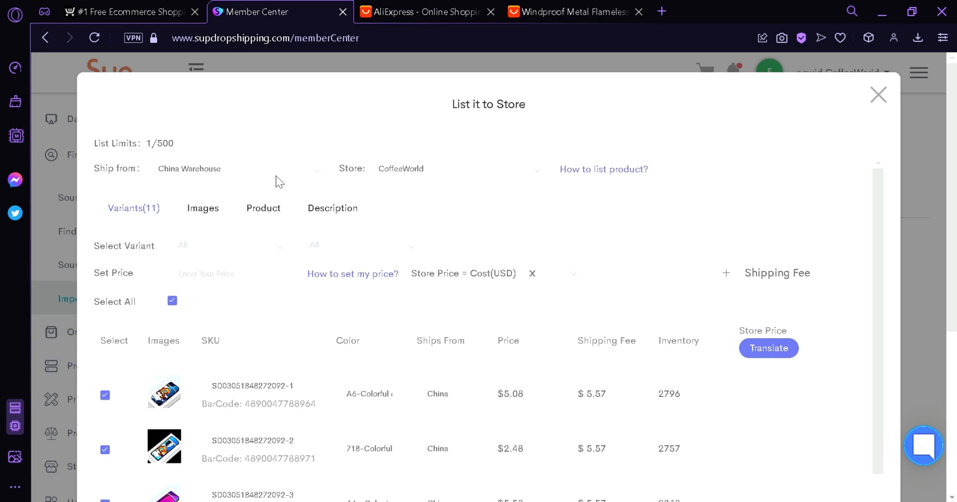
{"action": "mouse_move", "coordinate": [428, 165]}
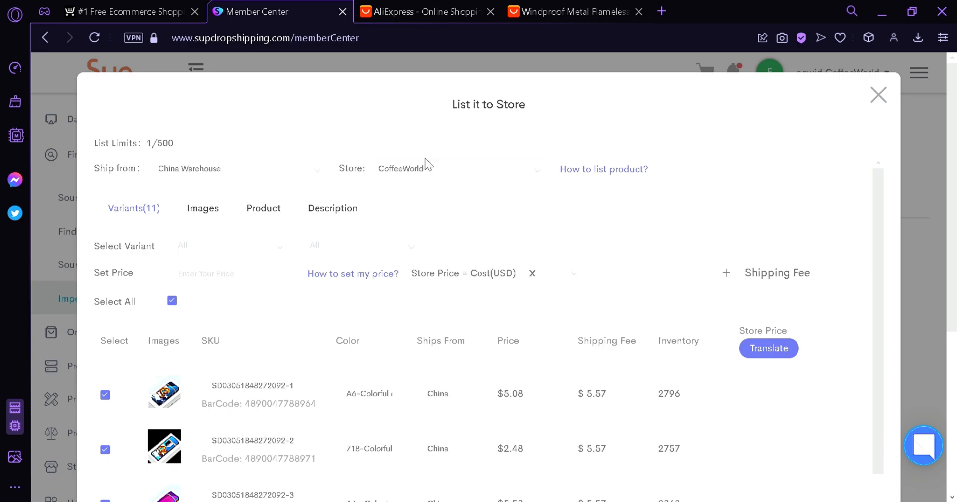
{"action": "left_click", "coordinate": [458, 168]}
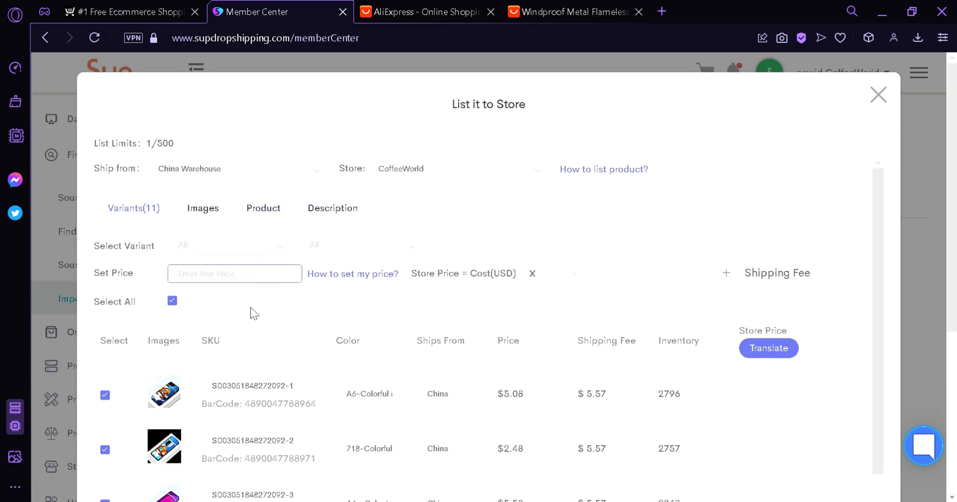
{"action": "type", "text": "100"}
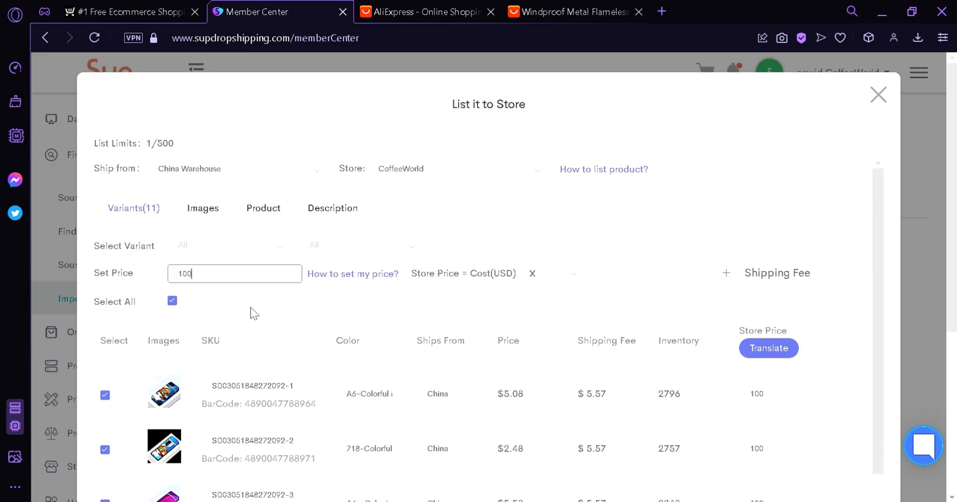
{"action": "type", "text": "5"}
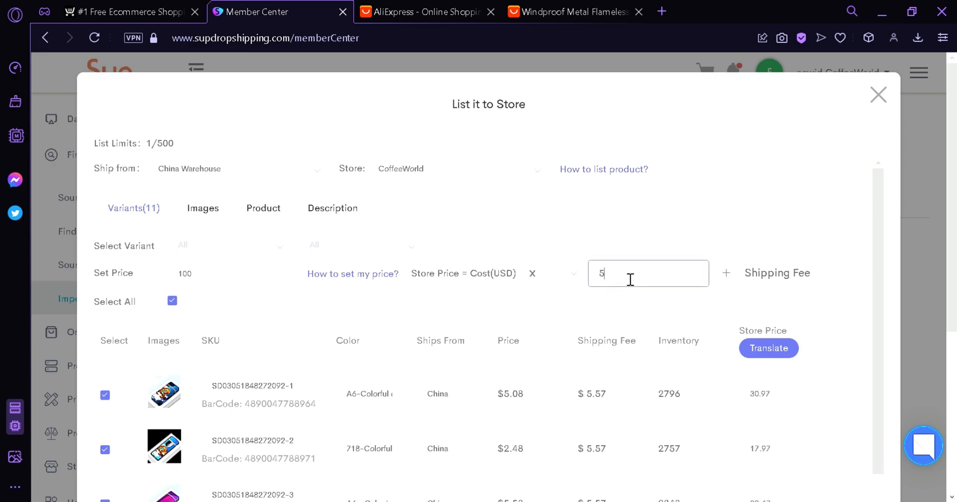
{"action": "type", "text": "0"}
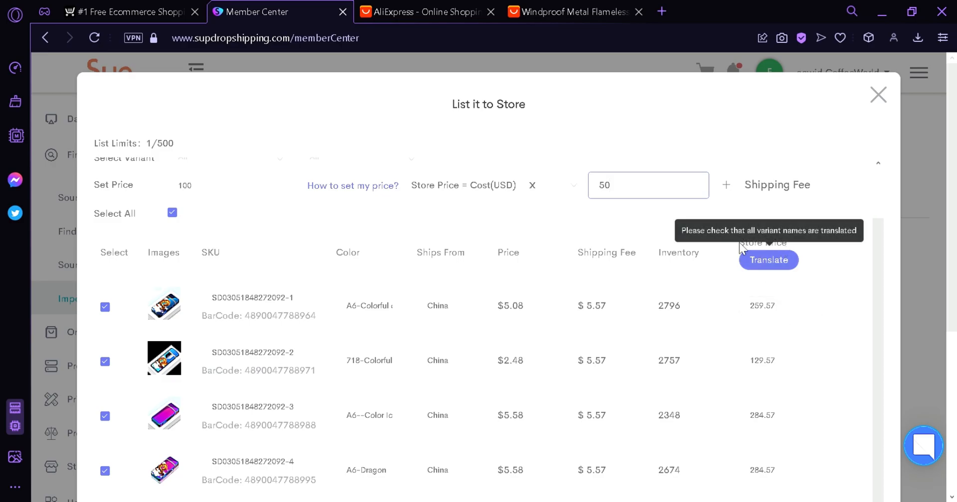
{"action": "mouse_move", "coordinate": [805, 336]}
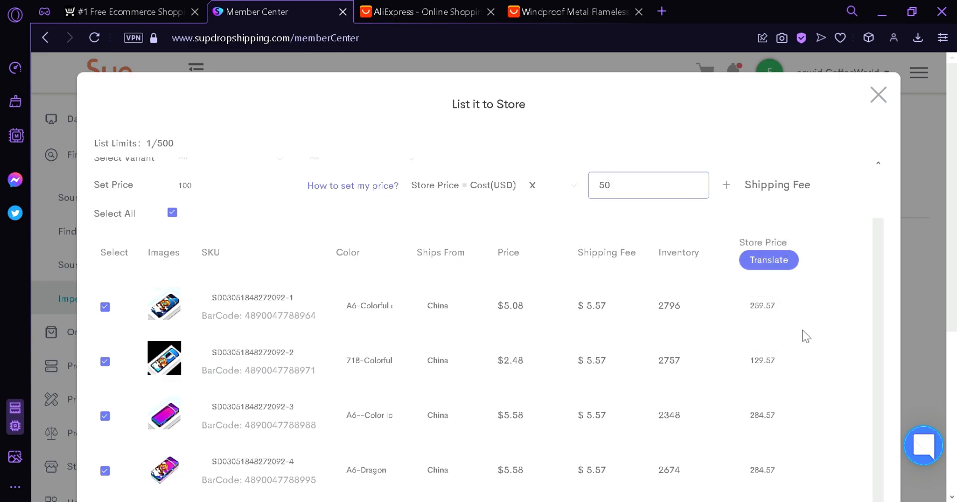
{"action": "left_click", "coordinate": [782, 306]}
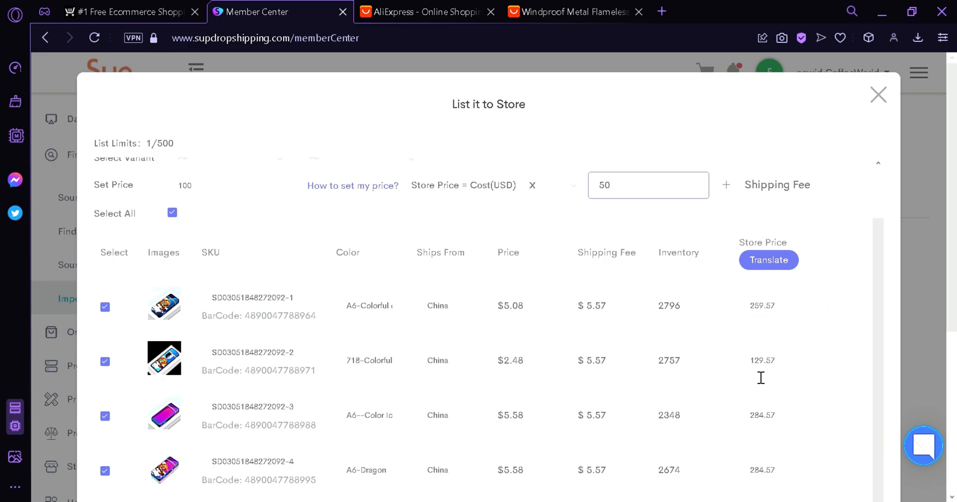
{"action": "left_click", "coordinate": [763, 359]}
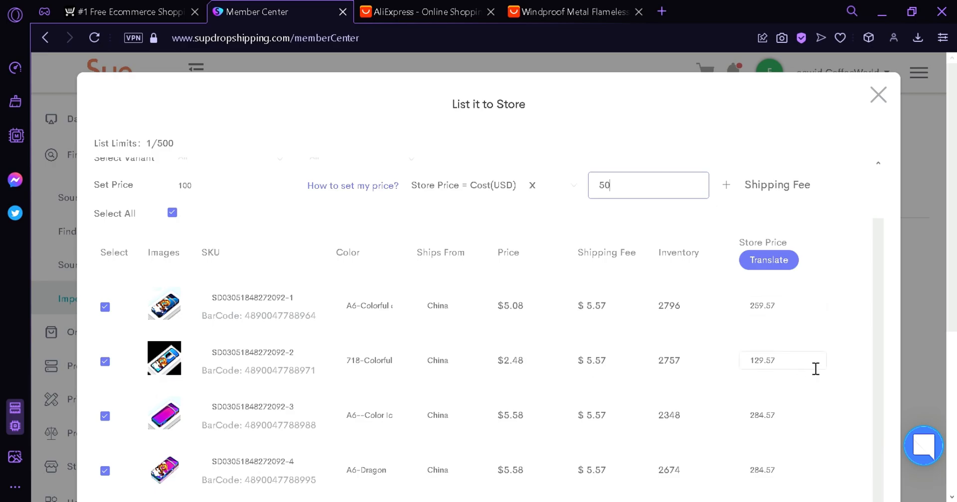
Step: Ship orders to the United States via US Ordinary YTG (12–15 working days) and List It Now
{"action": "scroll", "scroll_direction": "down", "scroll_amount": 3}
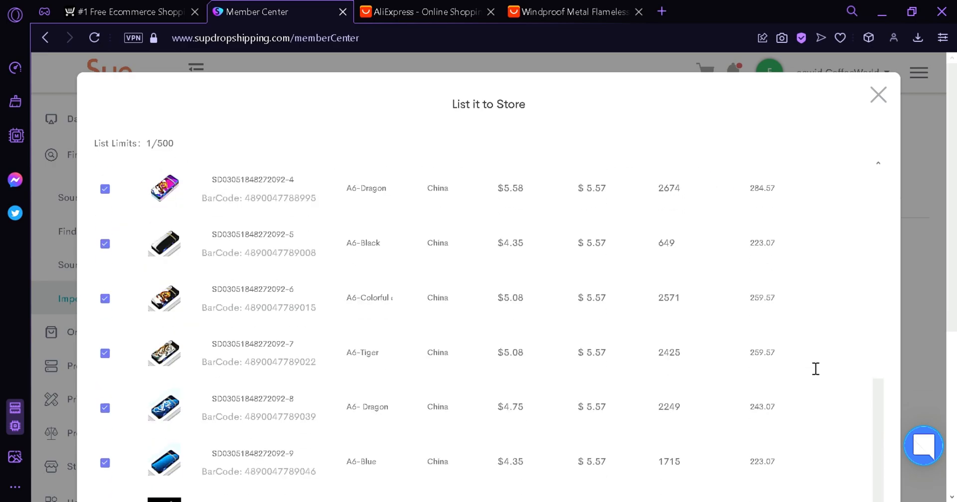
{"action": "scroll", "scroll_direction": "down", "scroll_amount": 3}
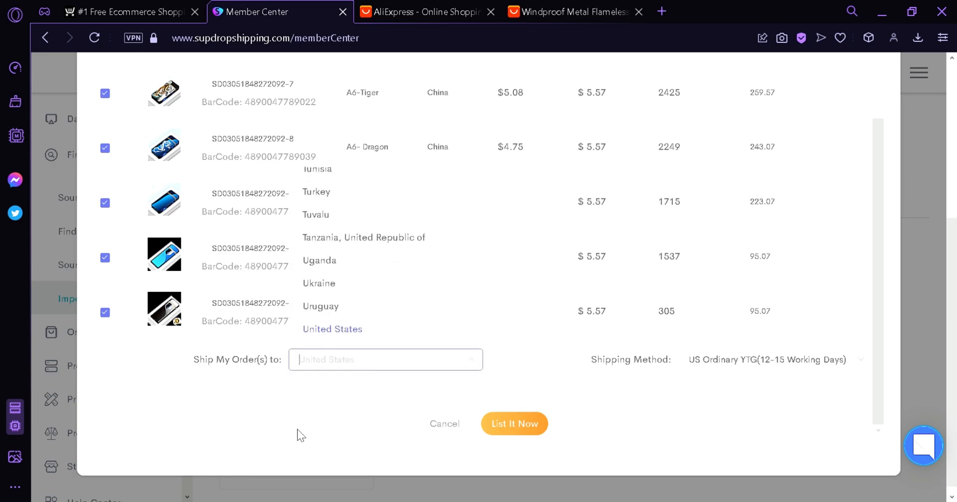
{"action": "left_click", "coordinate": [333, 329]}
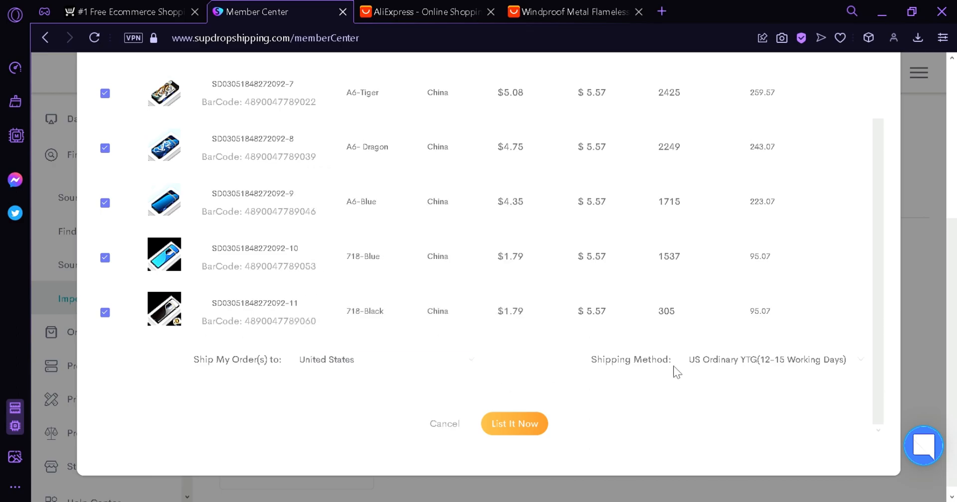
{"action": "left_click", "coordinate": [768, 360]}
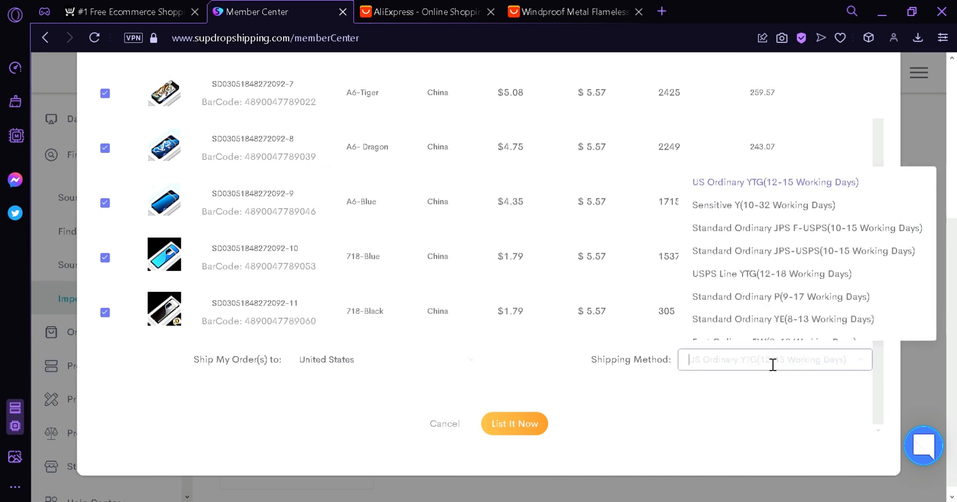
{"action": "scroll", "scroll_direction": "down", "scroll_amount": 3}
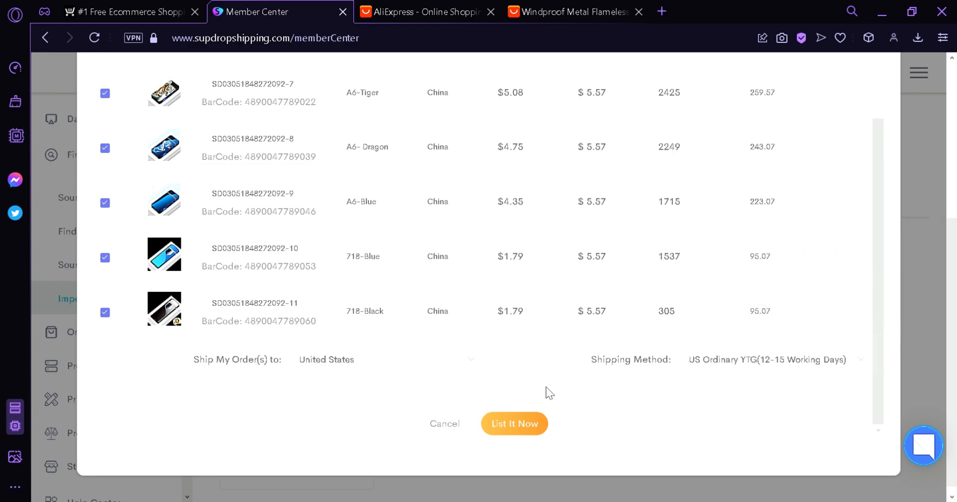
{"action": "mouse_move", "coordinate": [535, 428]}
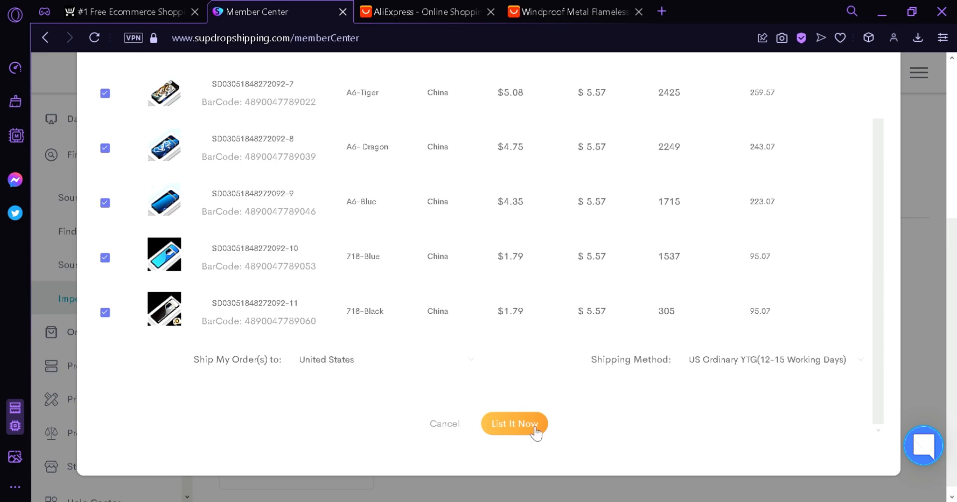
{"action": "left_click", "coordinate": [514, 423]}
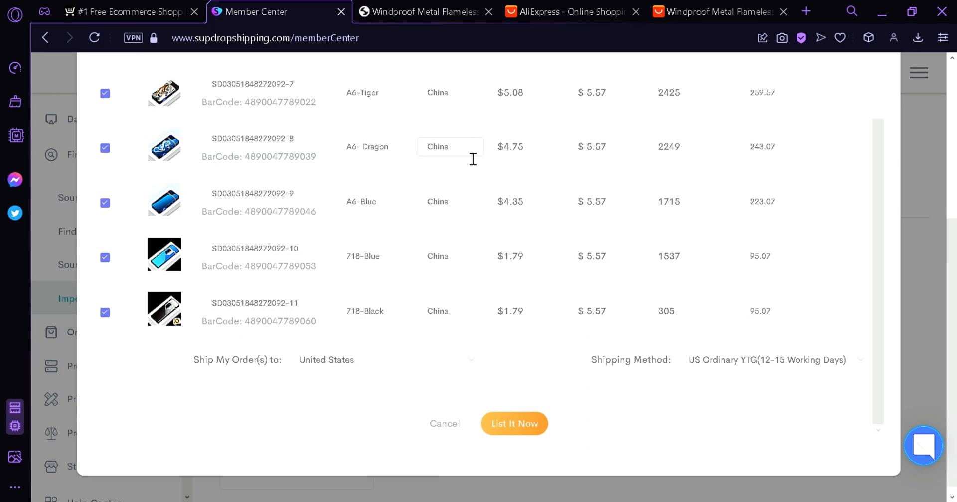
Step: View the live lighter at Php9.15 on the CoffeeWorld storefront and choose the 718-Colorful dragon color
{"action": "left_click", "coordinate": [421, 11]}
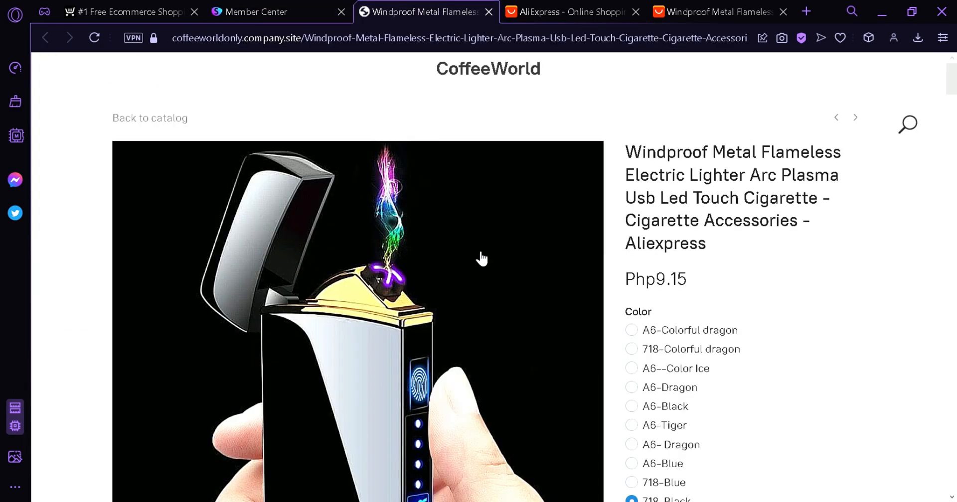
{"action": "mouse_move", "coordinate": [252, 142]}
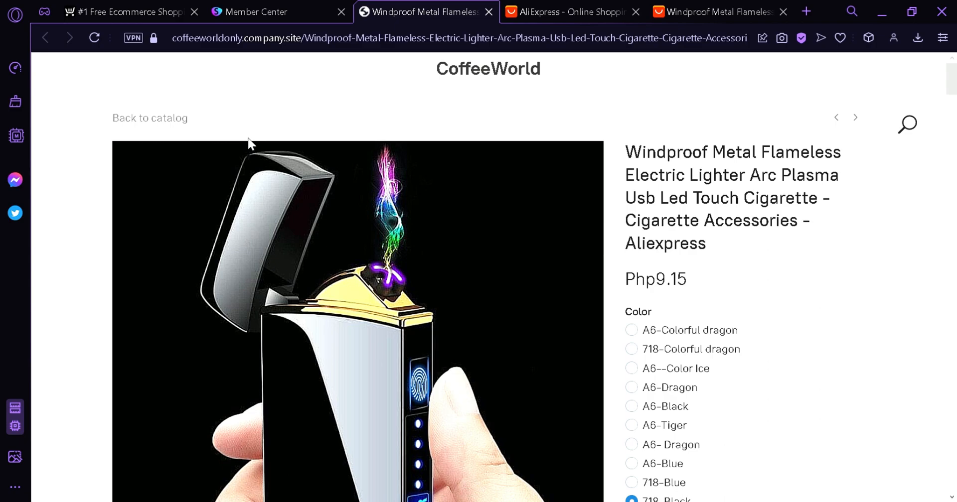
{"action": "scroll", "scroll_direction": "down", "scroll_amount": 3}
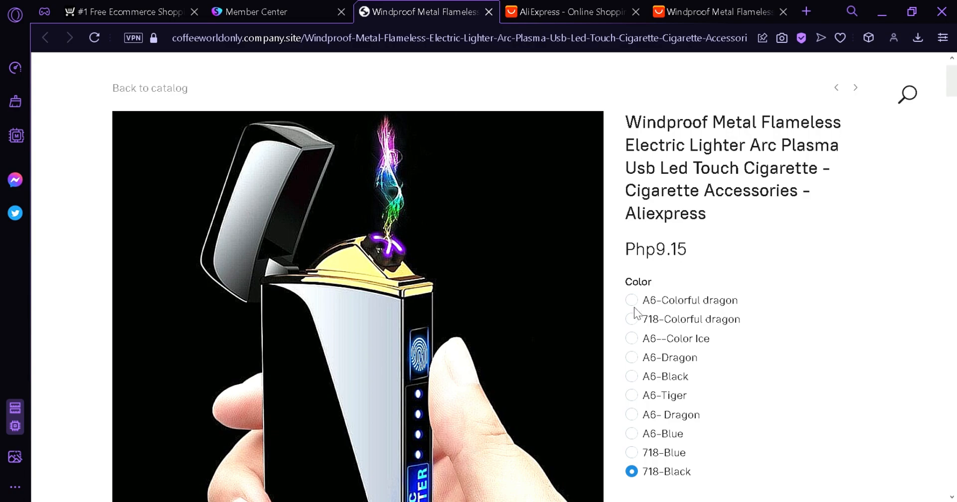
{"action": "left_click", "coordinate": [631, 319]}
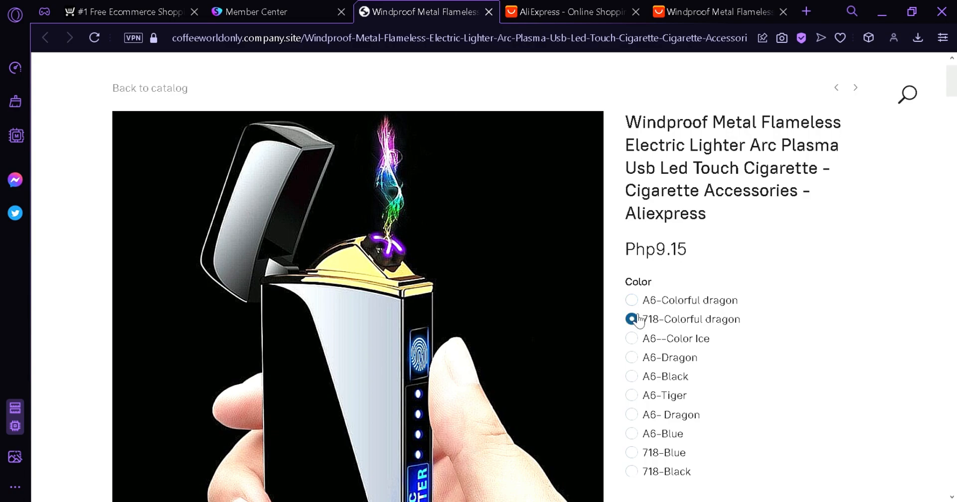
{"action": "scroll", "scroll_direction": "down", "scroll_amount": 3}
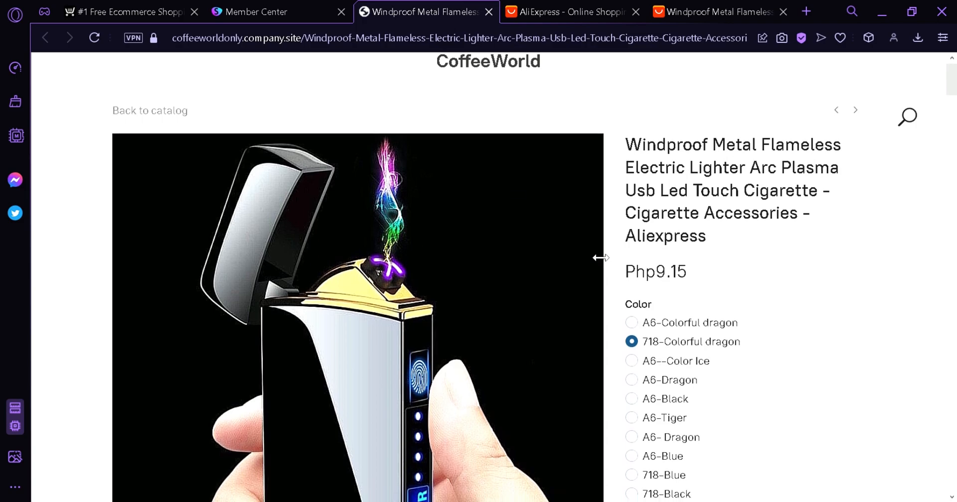
{"action": "scroll", "scroll_direction": "down", "scroll_amount": 3}
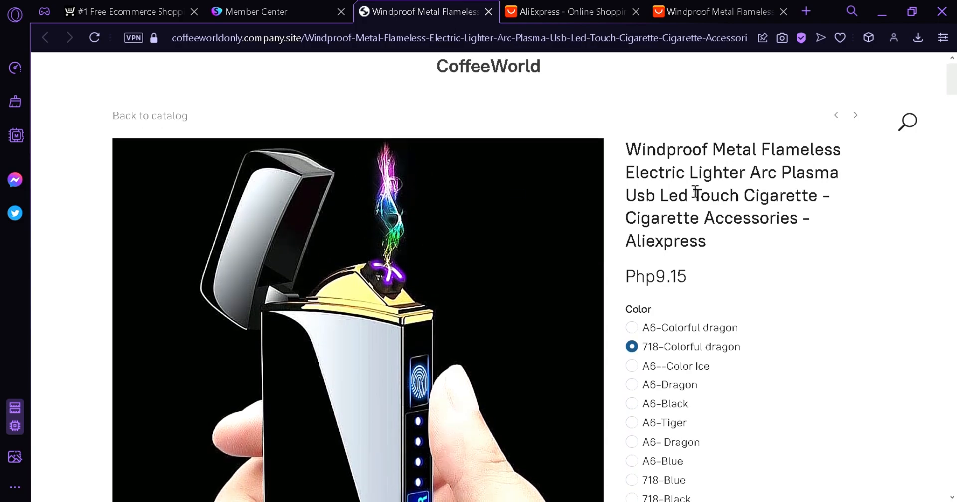